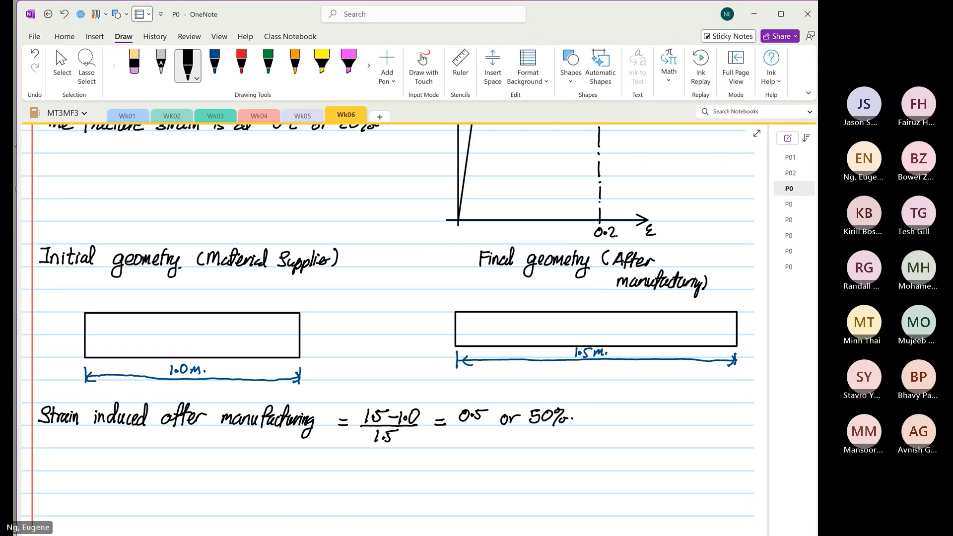
Paste the copied stress-strain curve onto a new page, move it right, and title the page P04.
scroll(down, 3)
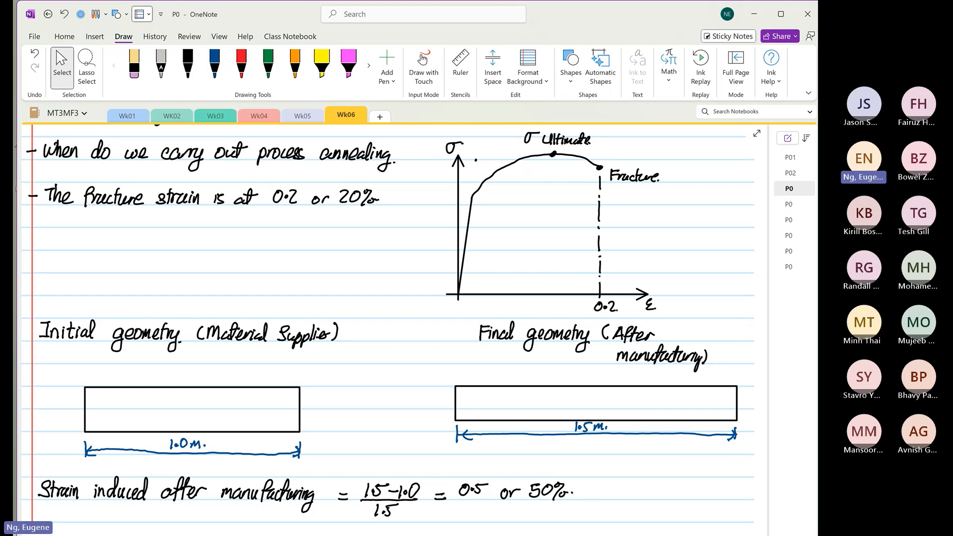
scroll(down, 3)
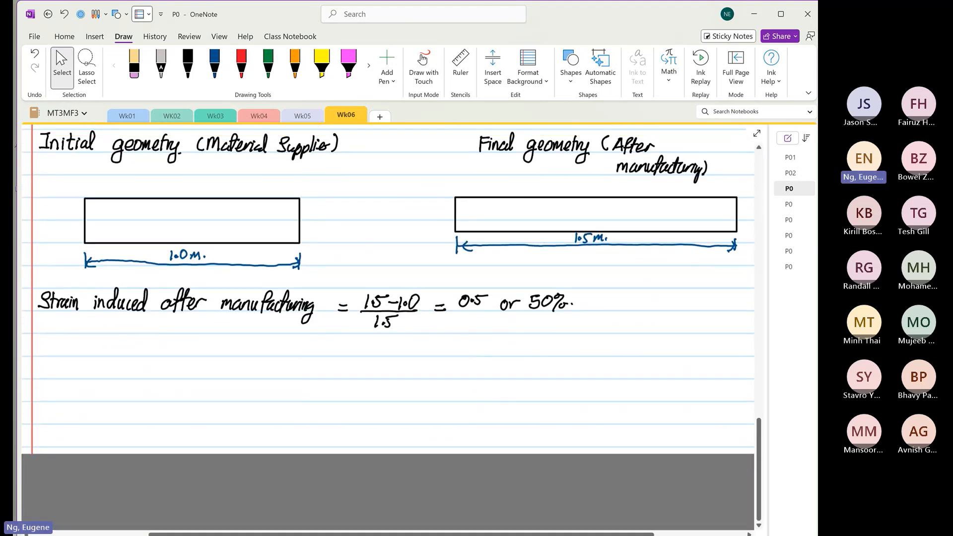
scroll(down, 3)
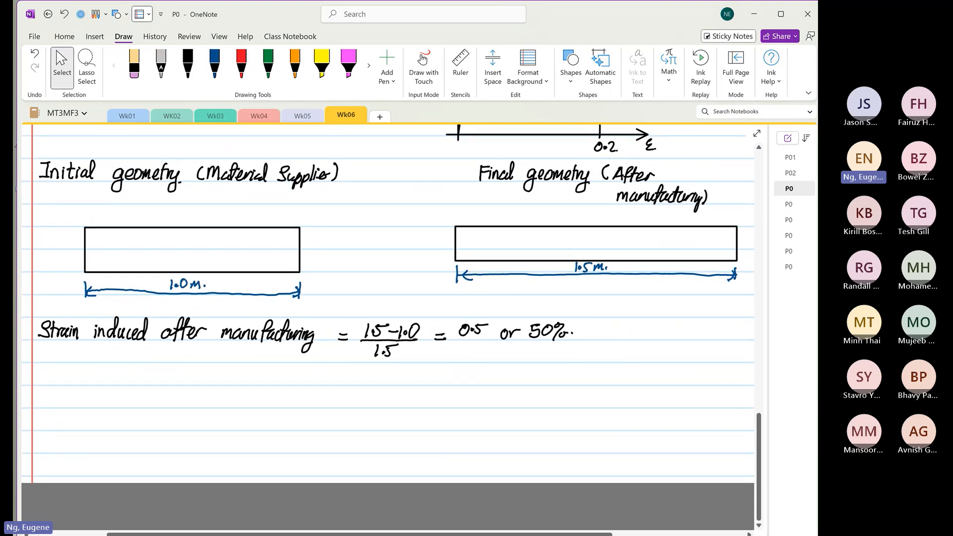
scroll(down, 3)
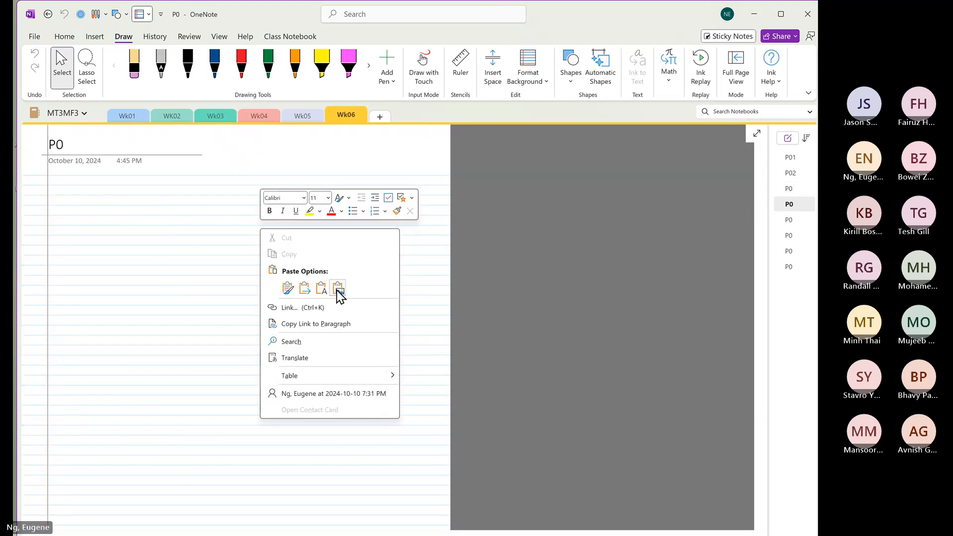
click(338, 289)
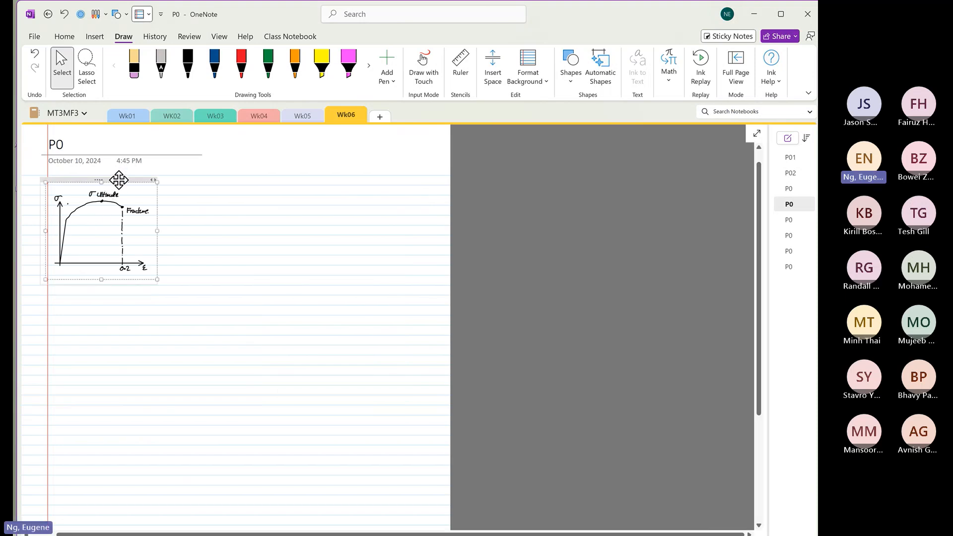
drag(120, 180, 356, 183)
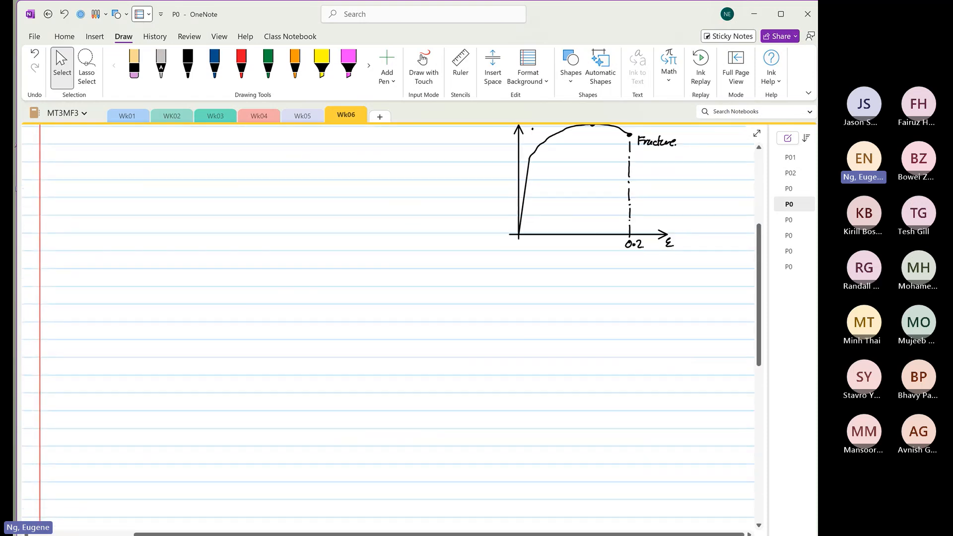
scroll(down, 3)
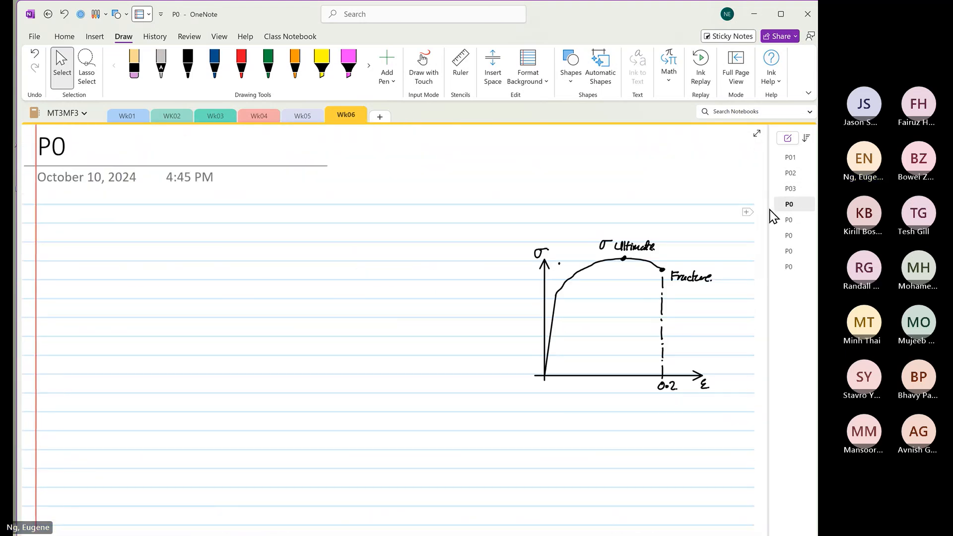
text(4)
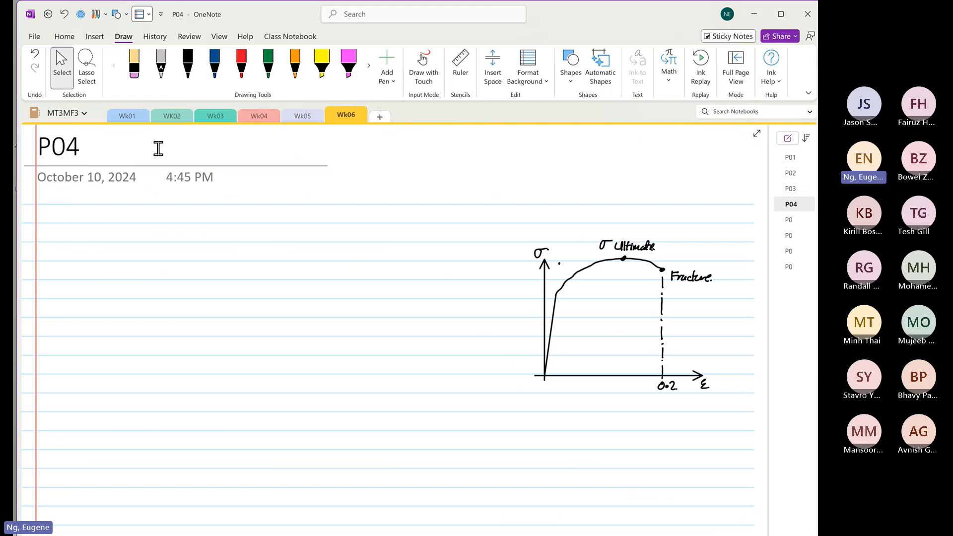
Write 'Raw material' in black ink and draw a long rectangular bar beneath it.
click(368, 65)
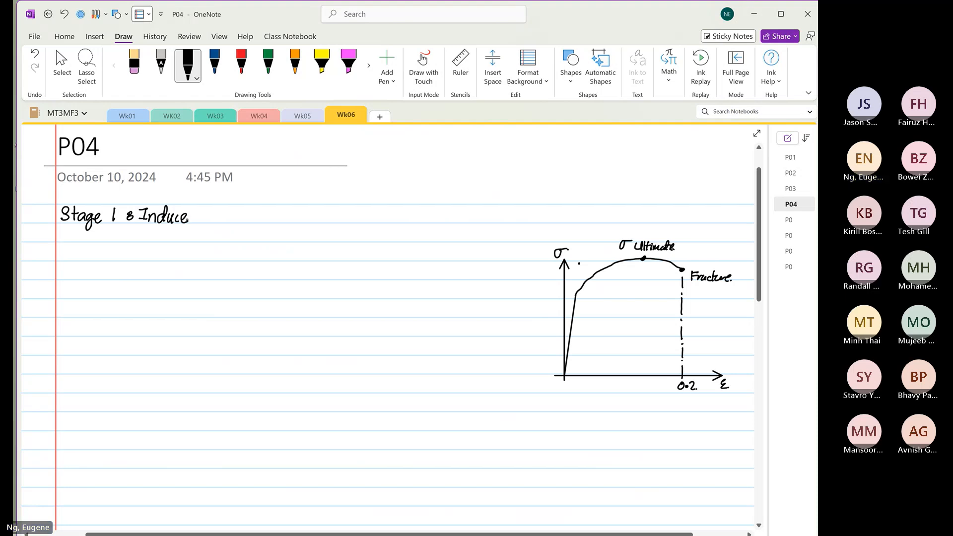
click(202, 217)
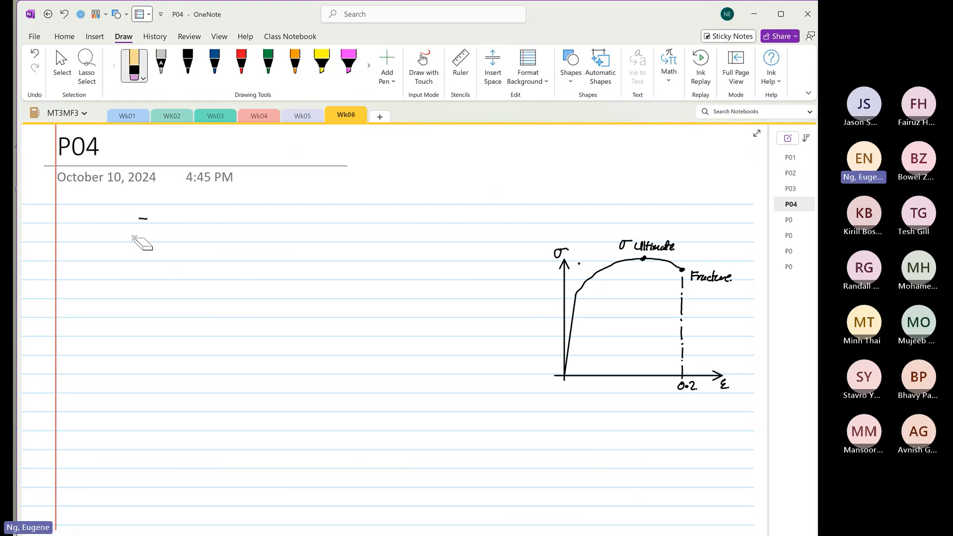
click(188, 66)
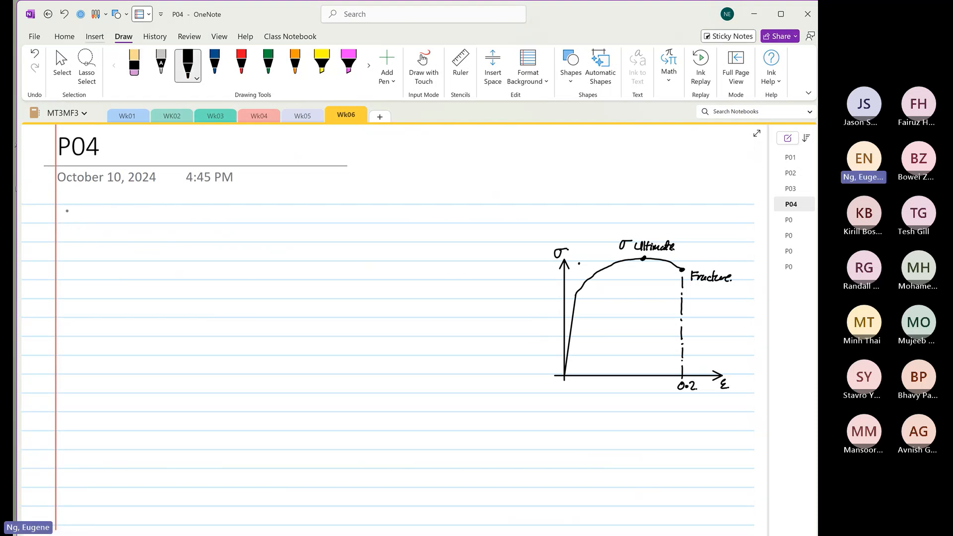
drag(64, 219, 89, 213)
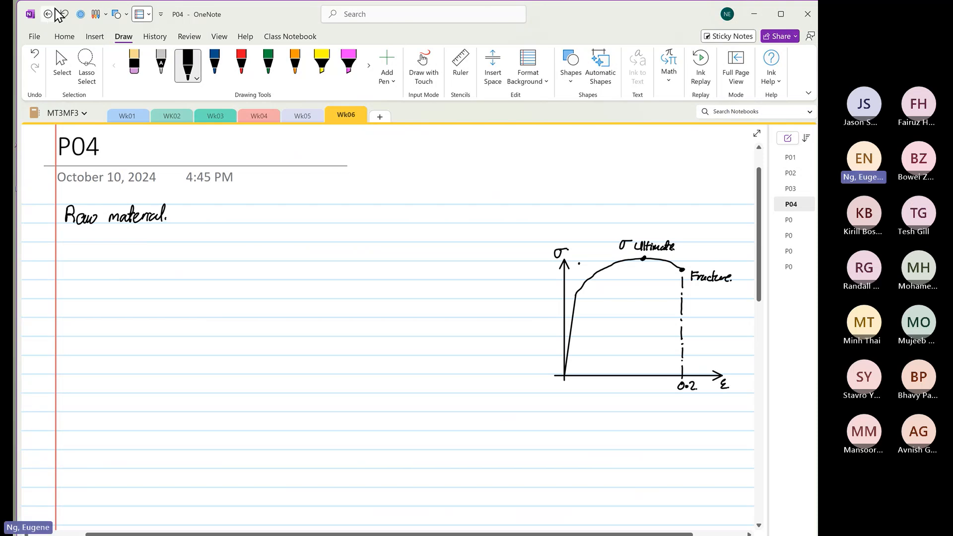
mouse_move(120, 314)
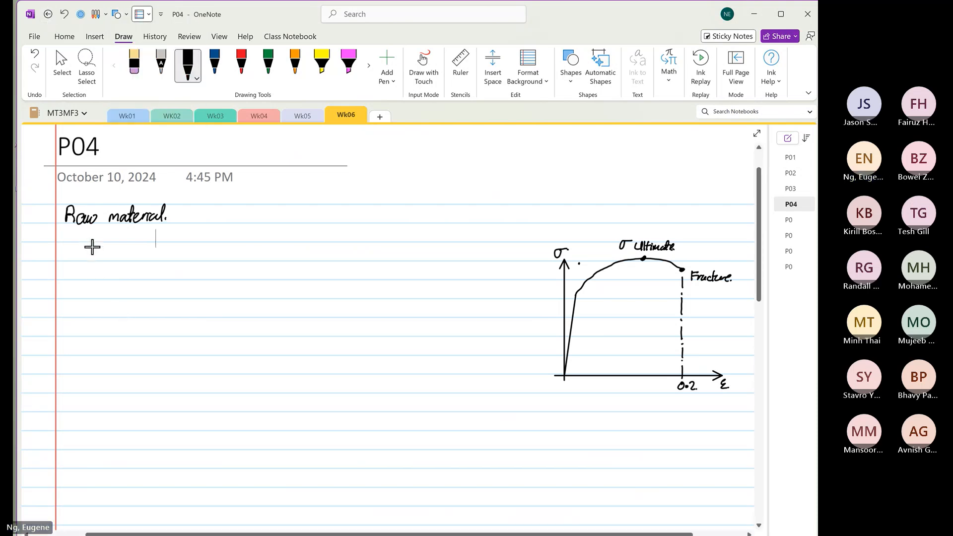
drag(91, 240, 280, 278)
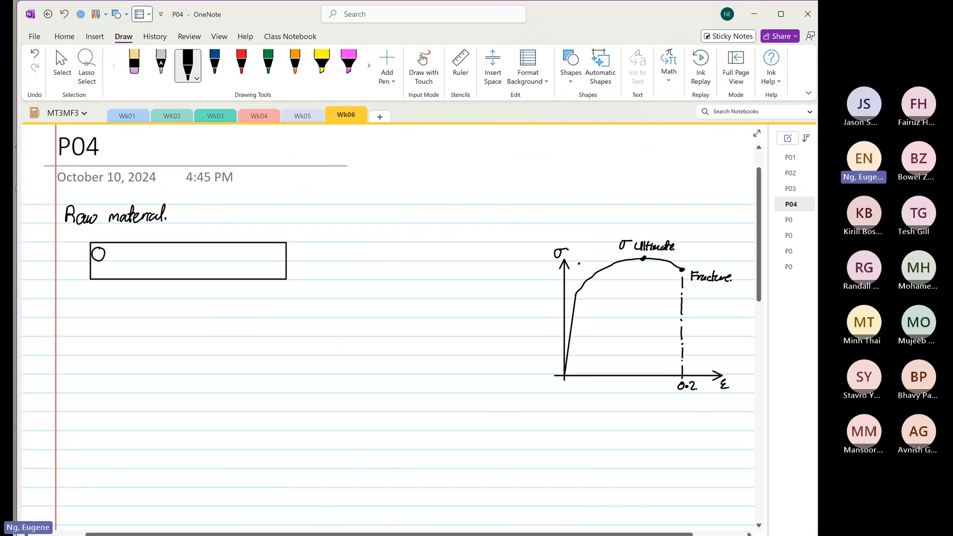
Sketch grains inside the bar and label it 'Microstructure' with a leader line.
drag(95, 249, 118, 270)
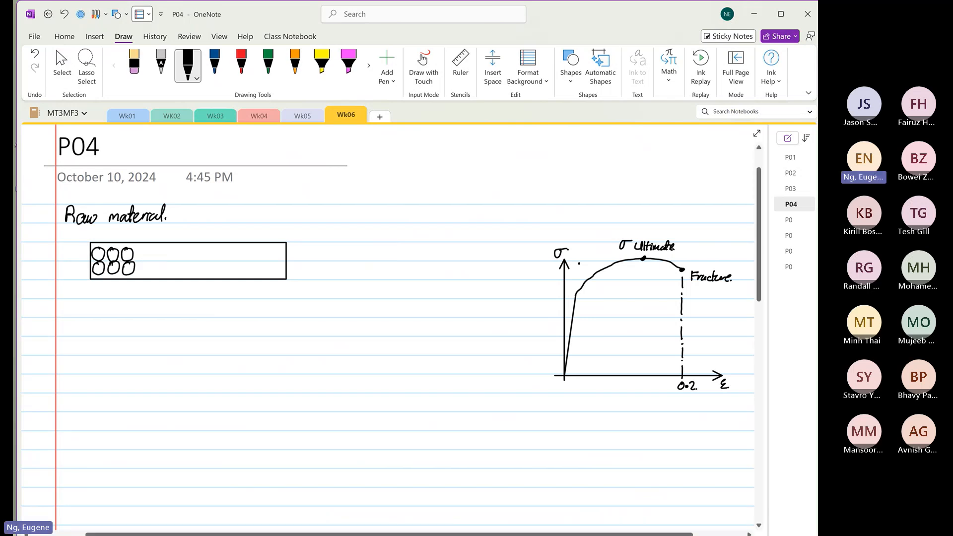
drag(135, 250, 161, 270)
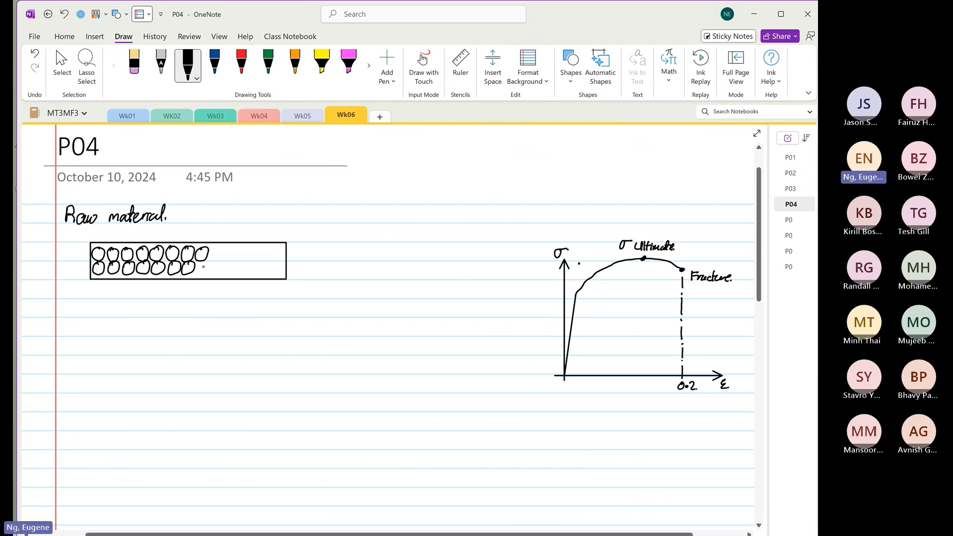
drag(200, 267, 221, 255)
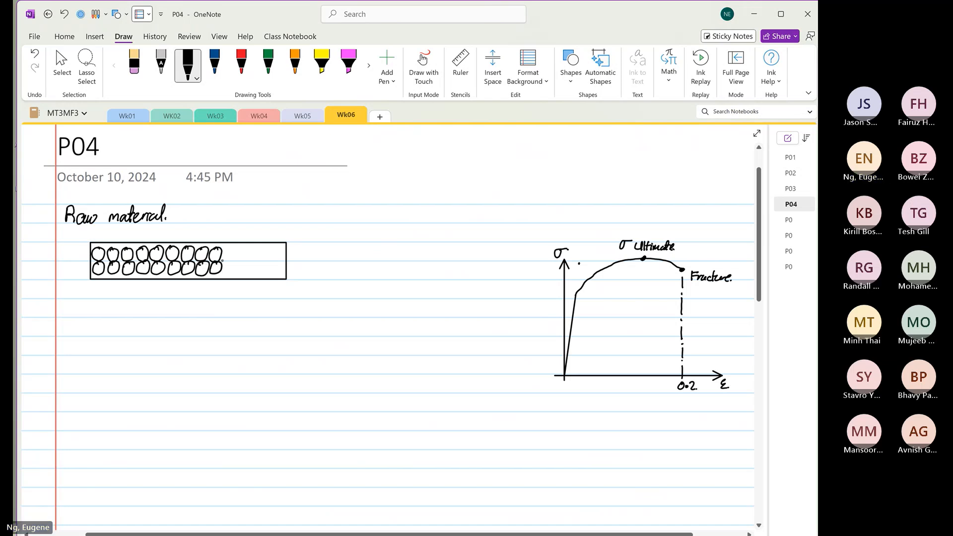
drag(212, 258, 243, 255)
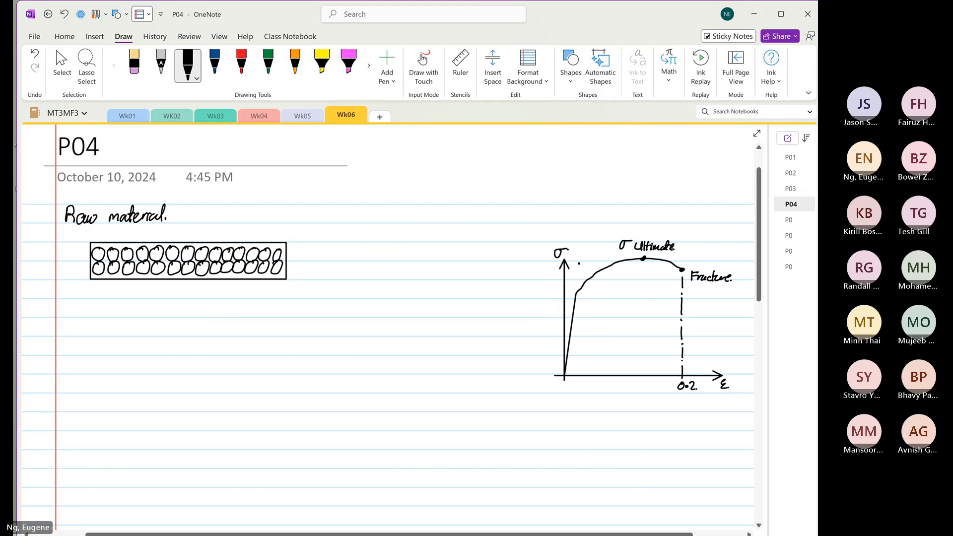
drag(278, 251, 313, 232)
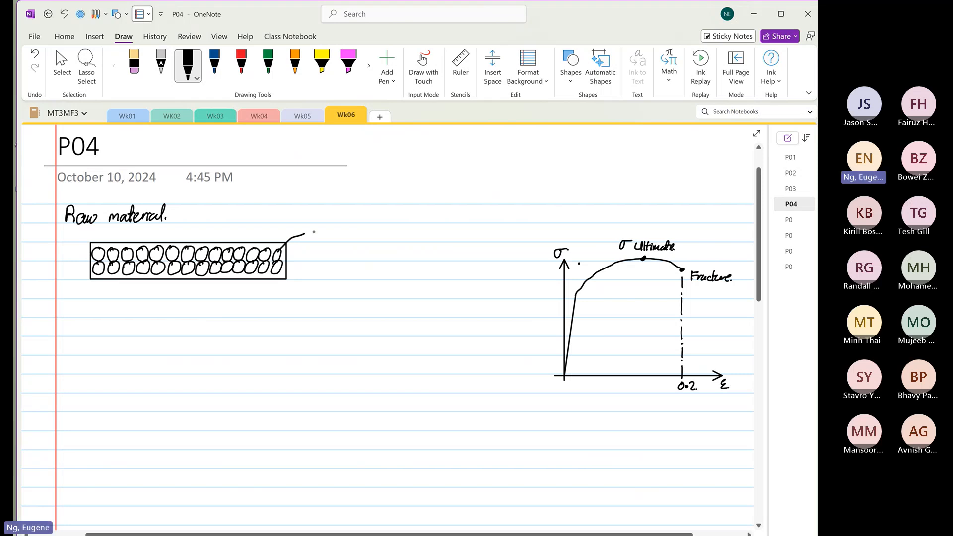
drag(288, 240, 347, 234)
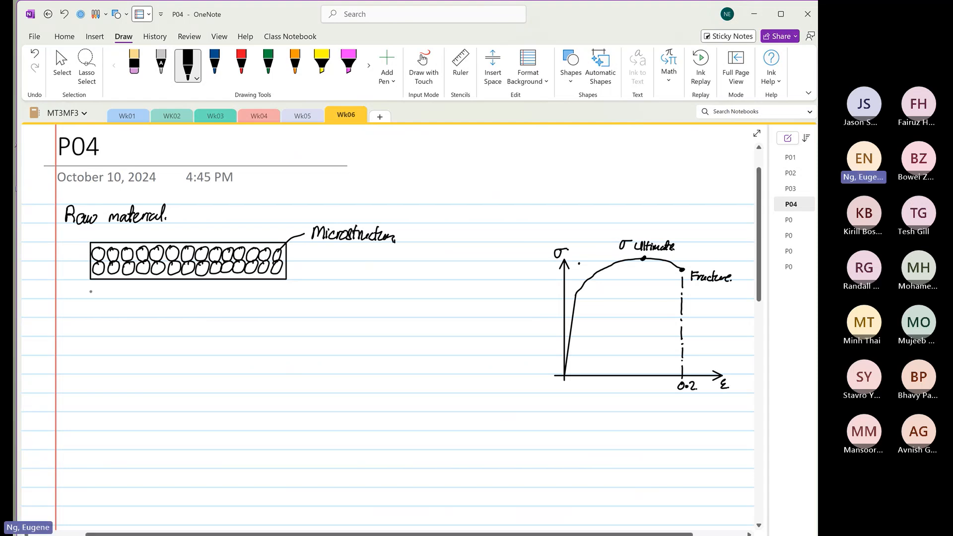
Draw a dimension line under the bar labelling its length as 1m.
drag(90, 294, 179, 297)
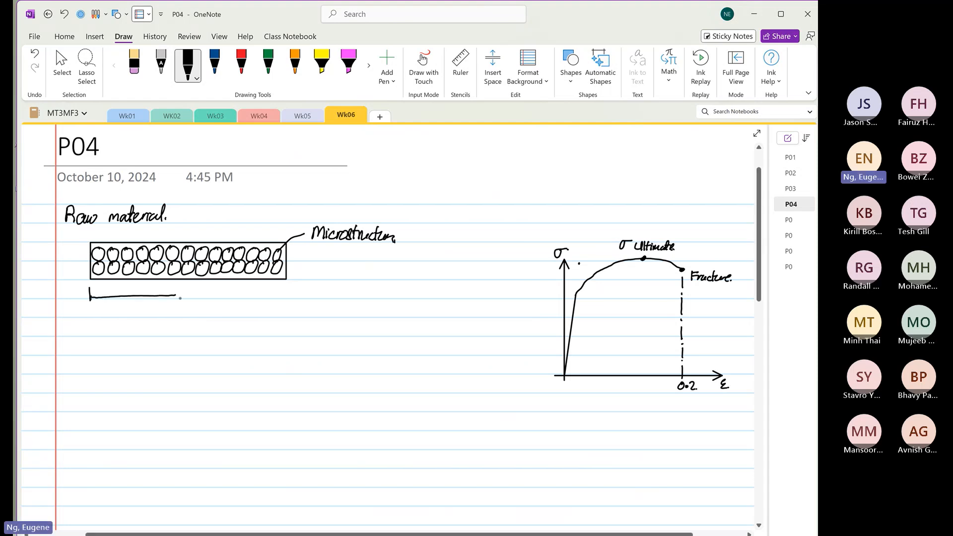
drag(180, 297, 290, 297)
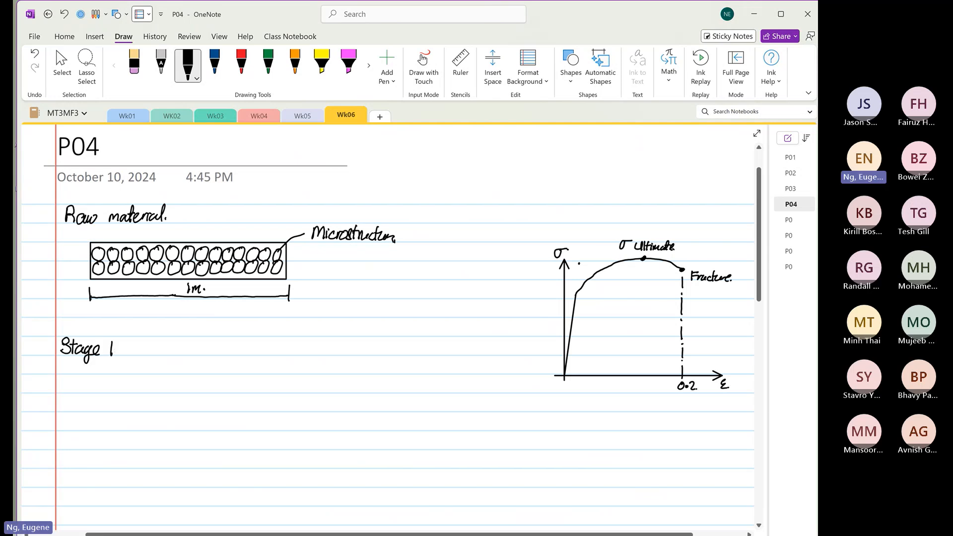
Handwrite Stage 1: 0.15 plastic strain induced at room temperature by cold working.
drag(121, 349, 146, 343)
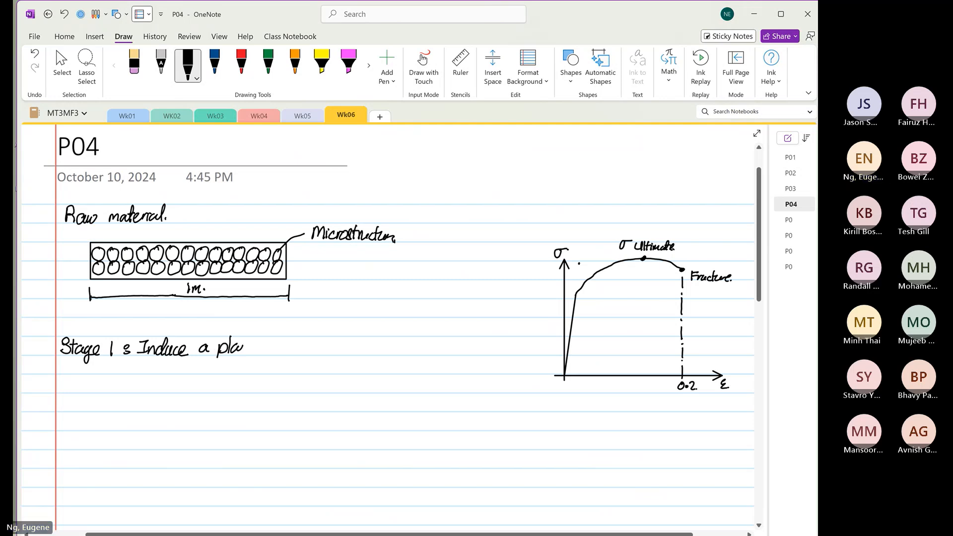
drag(231, 347, 277, 347)
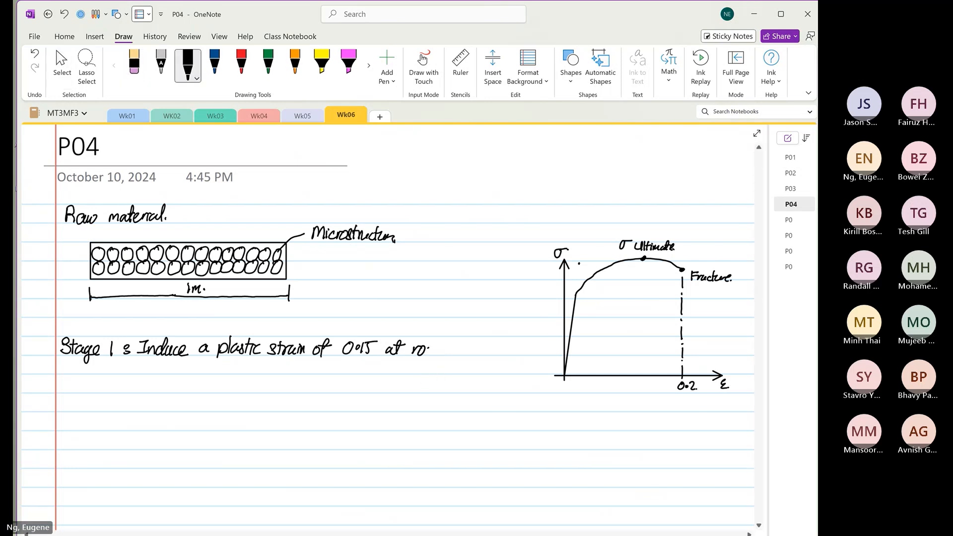
text(room temperature)
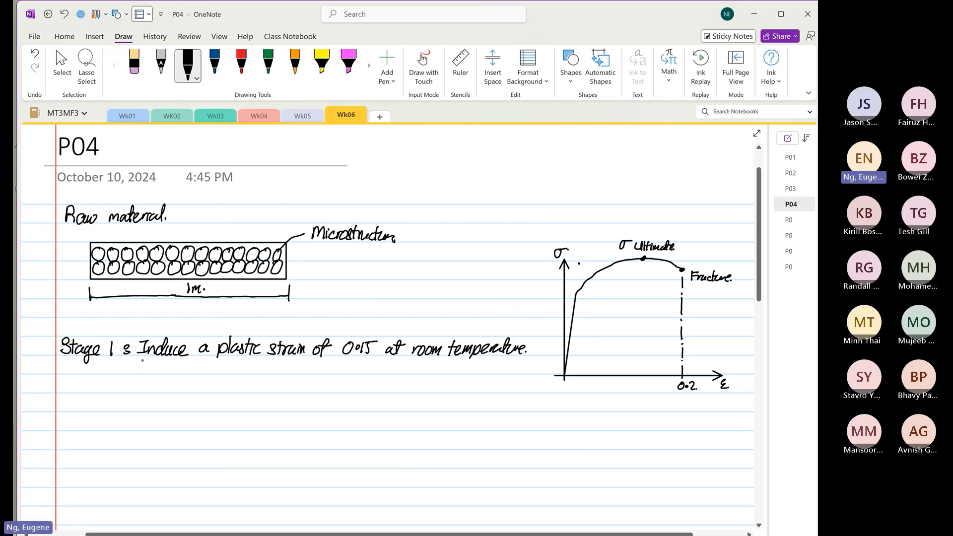
drag(141, 364, 172, 364)
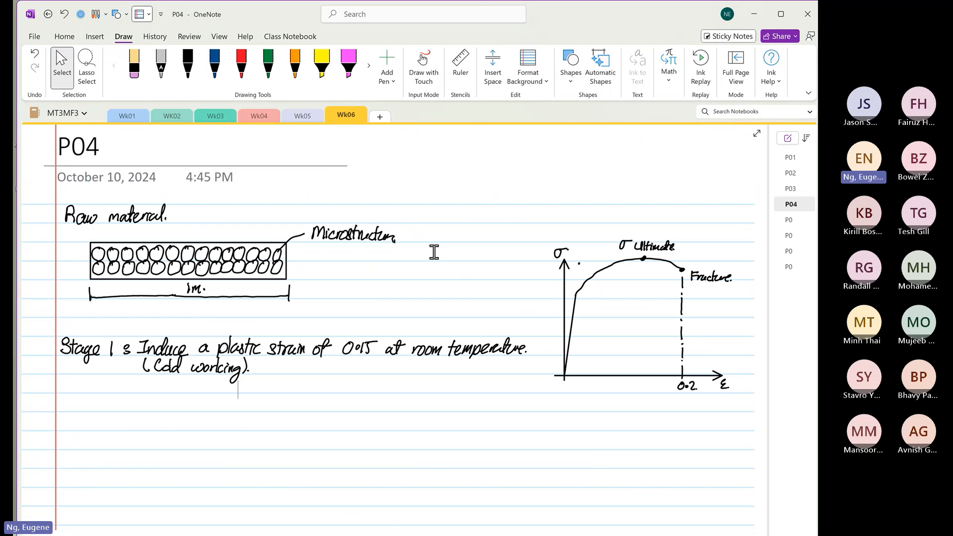
Note the length after stage 1 as 1.15 m and outline a longer bar below.
click(187, 64)
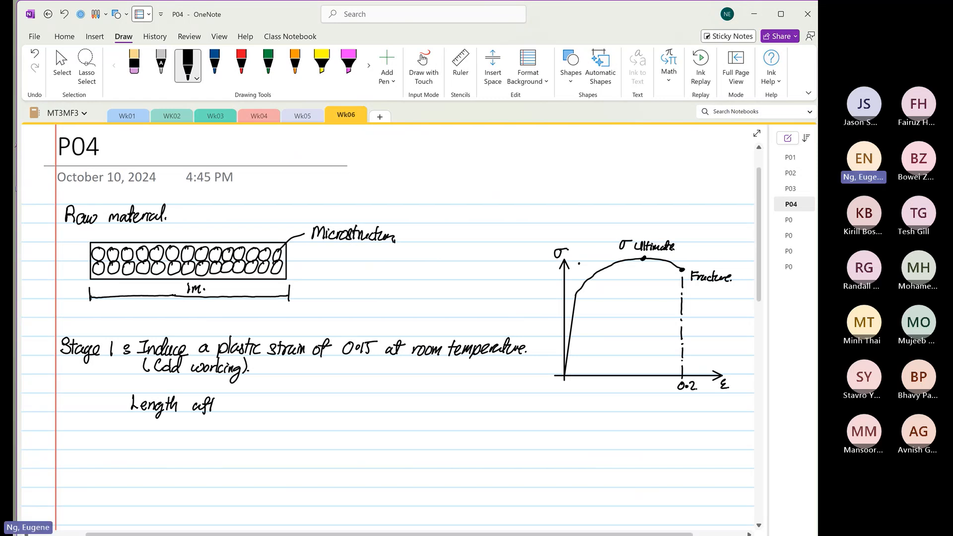
text(after stage 1 = 1.15 m.)
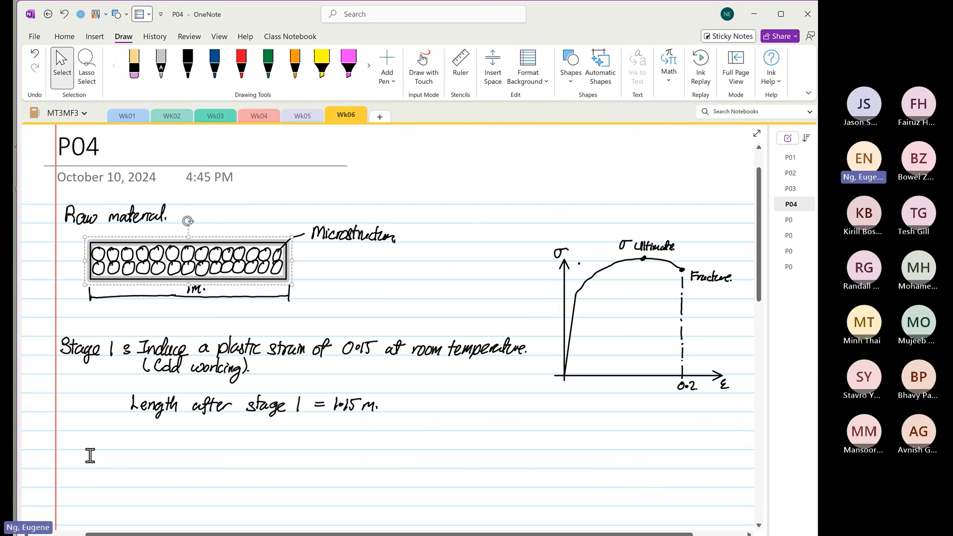
drag(188, 261, 189, 474)
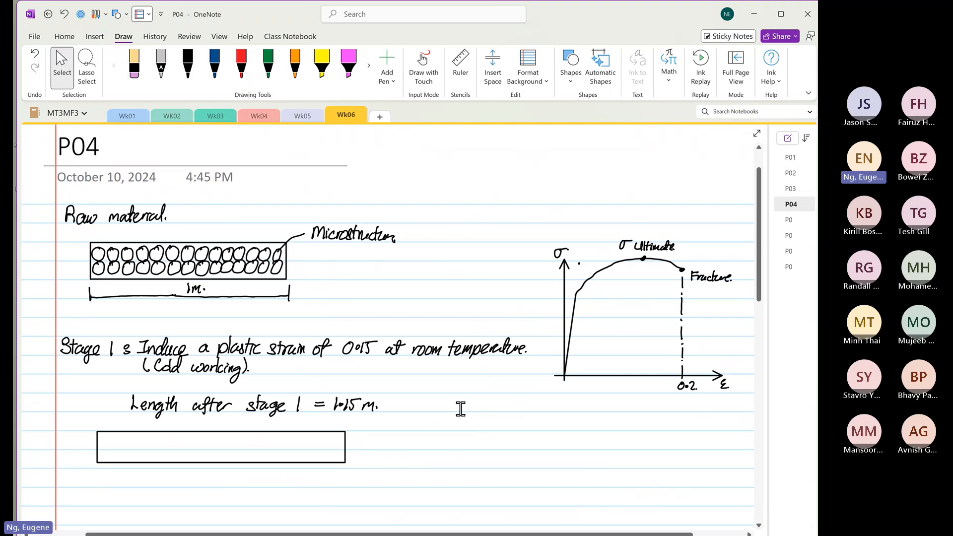
Draw a dimension line under the new bar labelled 1.15m.
click(187, 63)
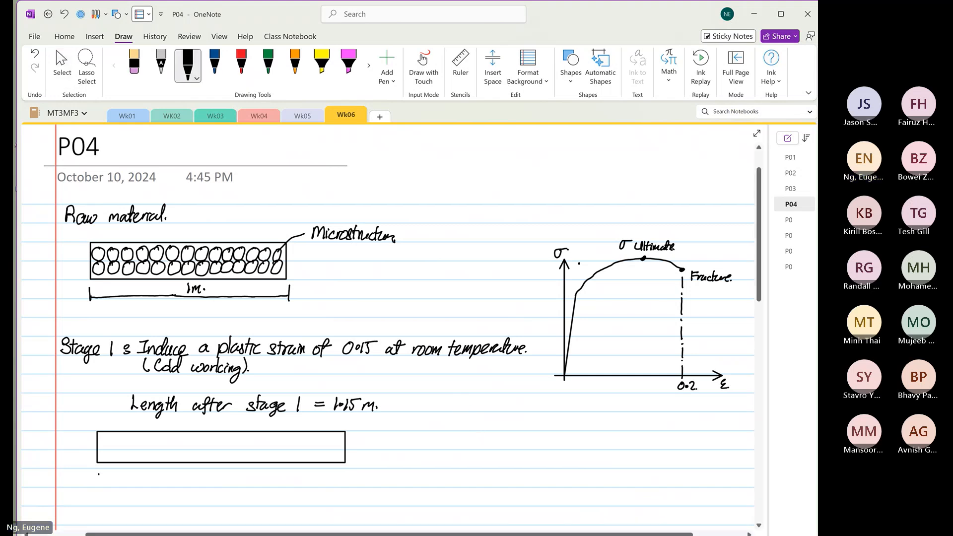
drag(97, 482, 242, 485)
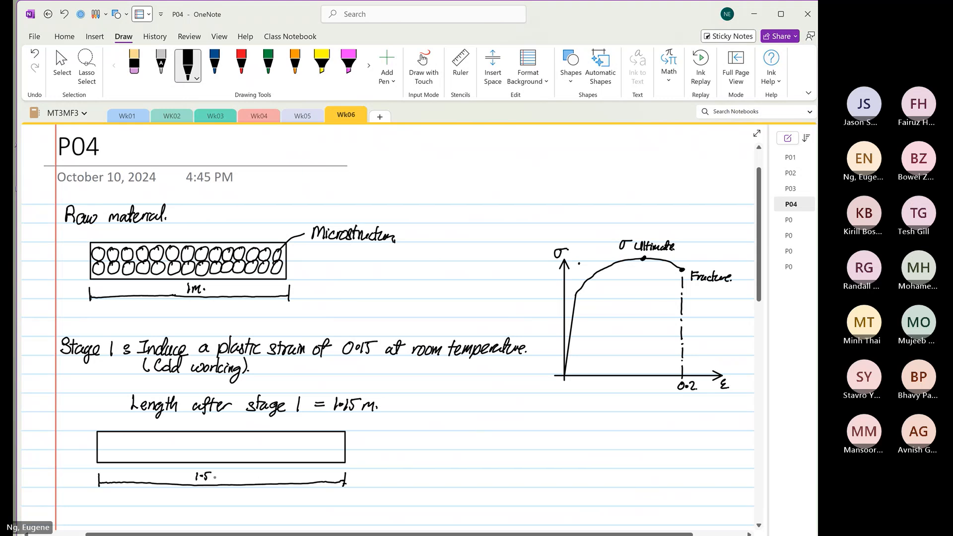
click(61, 64)
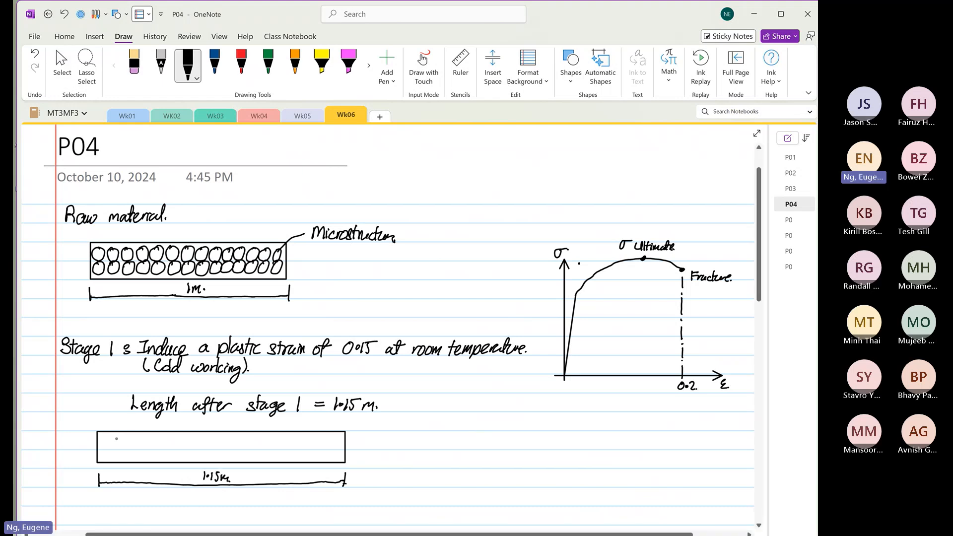
Fill the Stage 1 bar with rows of flattened, elongated grains.
drag(104, 440, 115, 437)
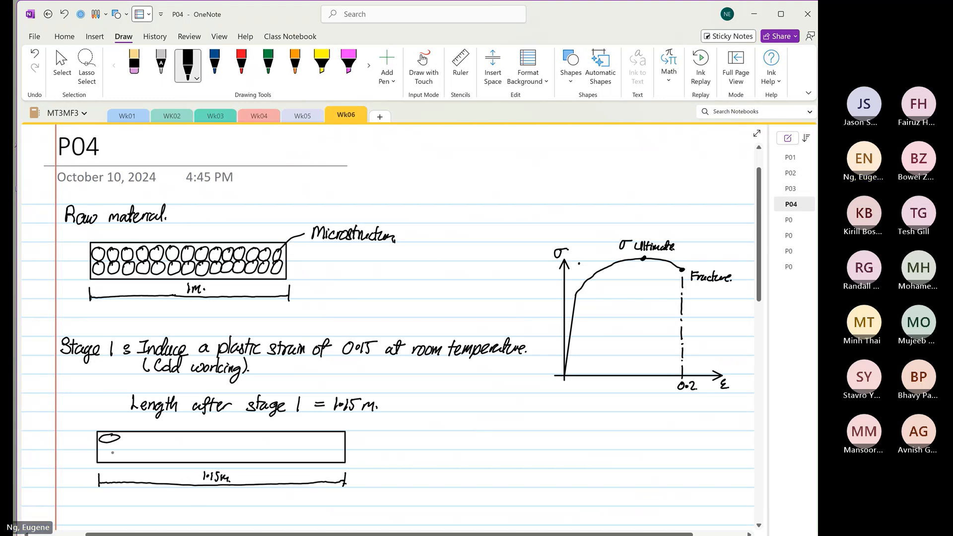
drag(103, 440, 140, 438)
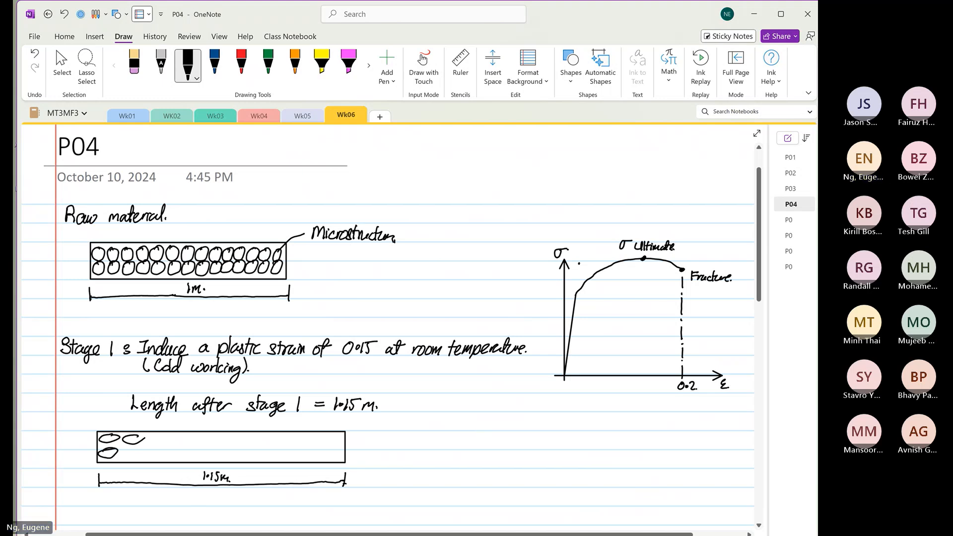
drag(140, 438, 164, 438)
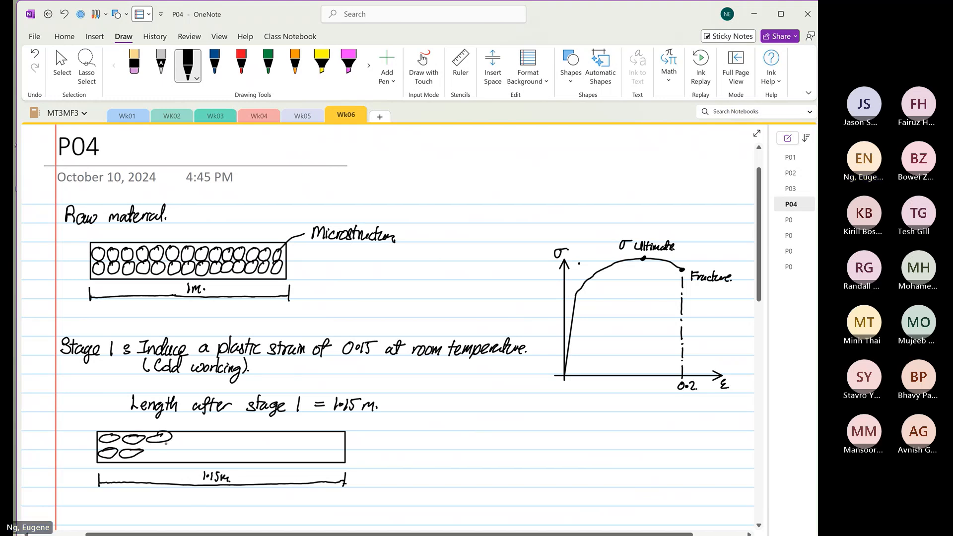
drag(158, 438, 195, 443)
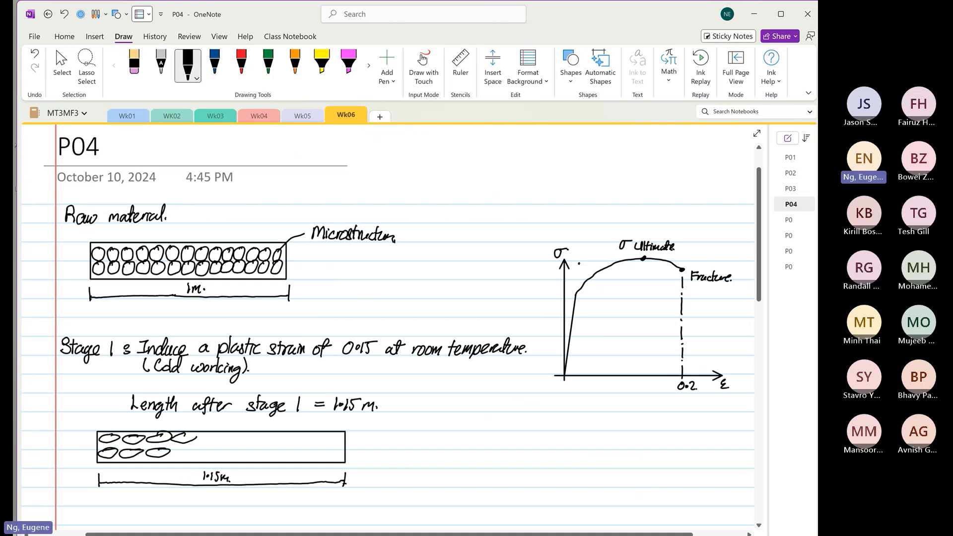
drag(177, 438, 218, 453)
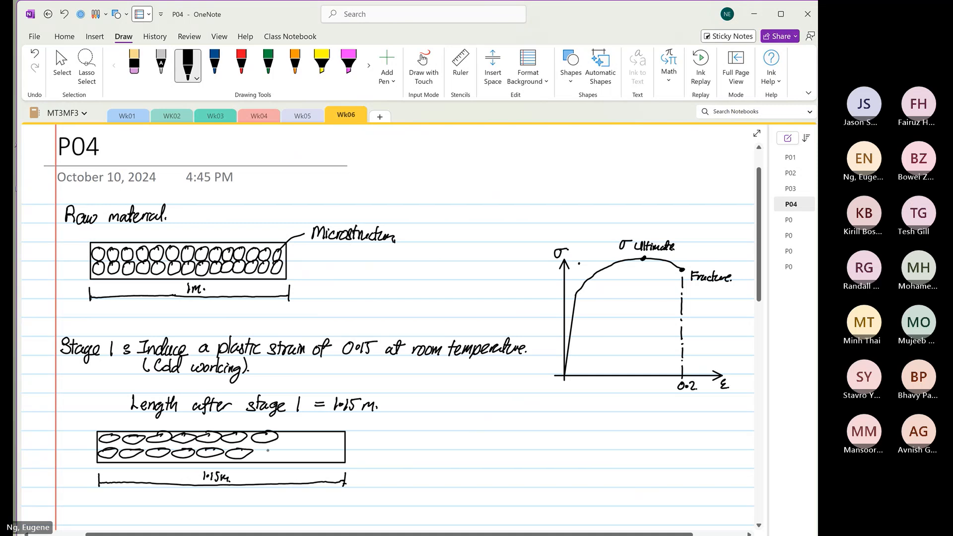
drag(255, 450, 304, 437)
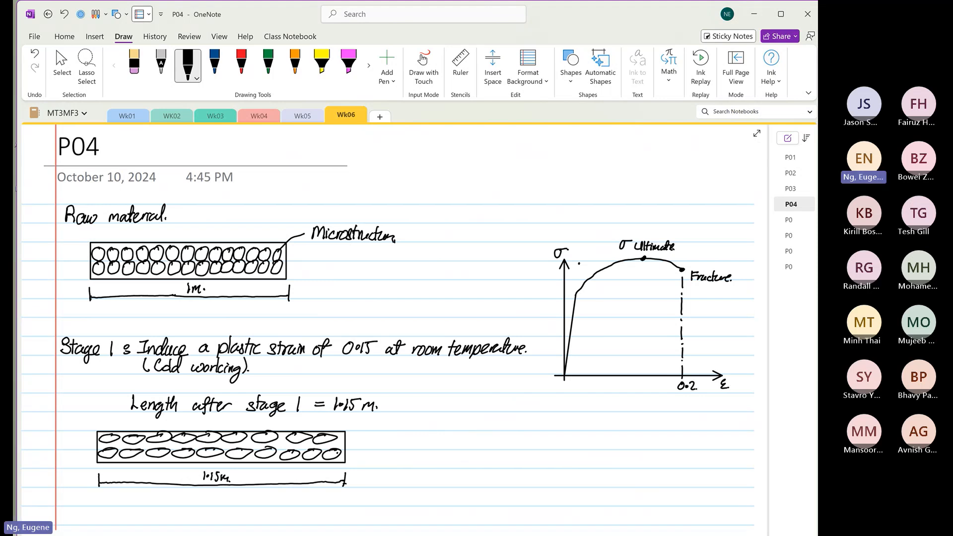
Mark the graph origin and trace the curve partway toward the ultimate stress, then take the red pen.
click(60, 62)
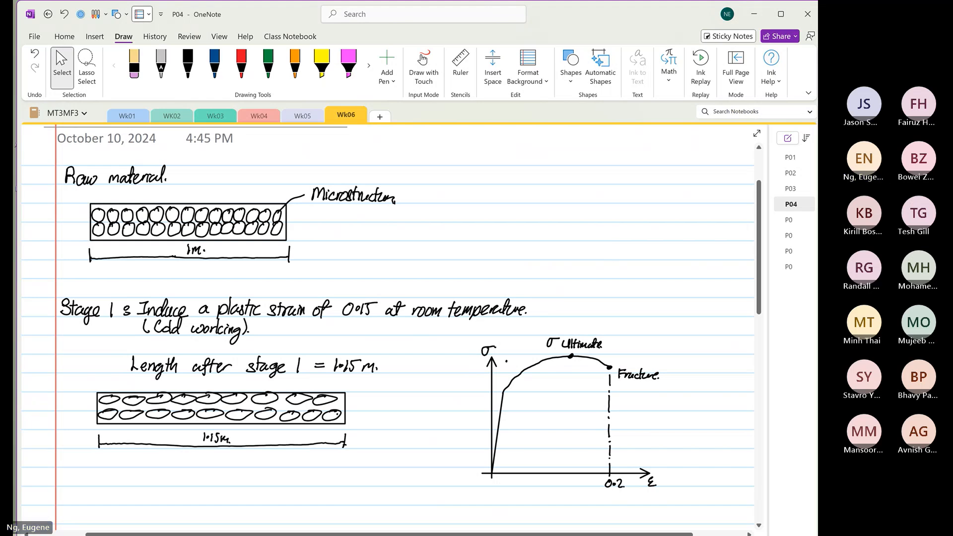
click(241, 63)
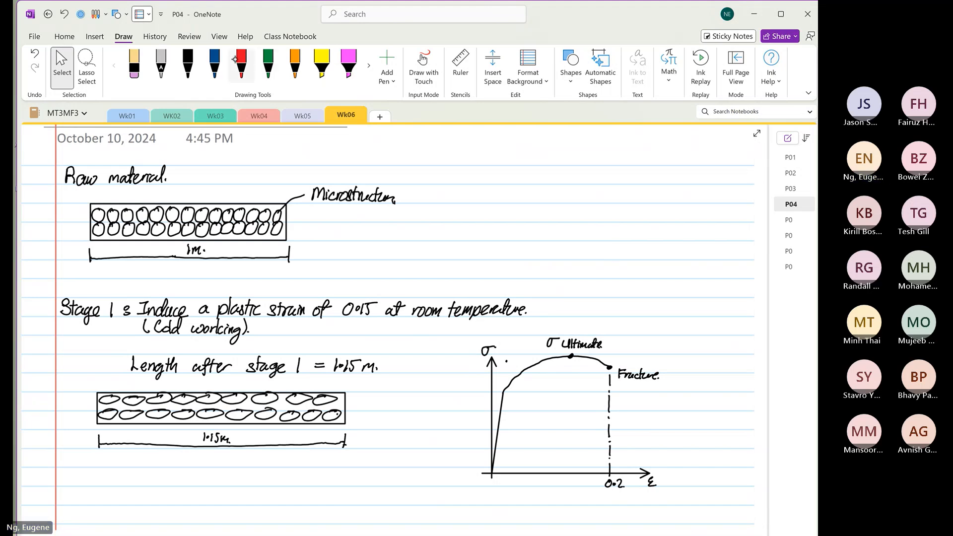
click(215, 64)
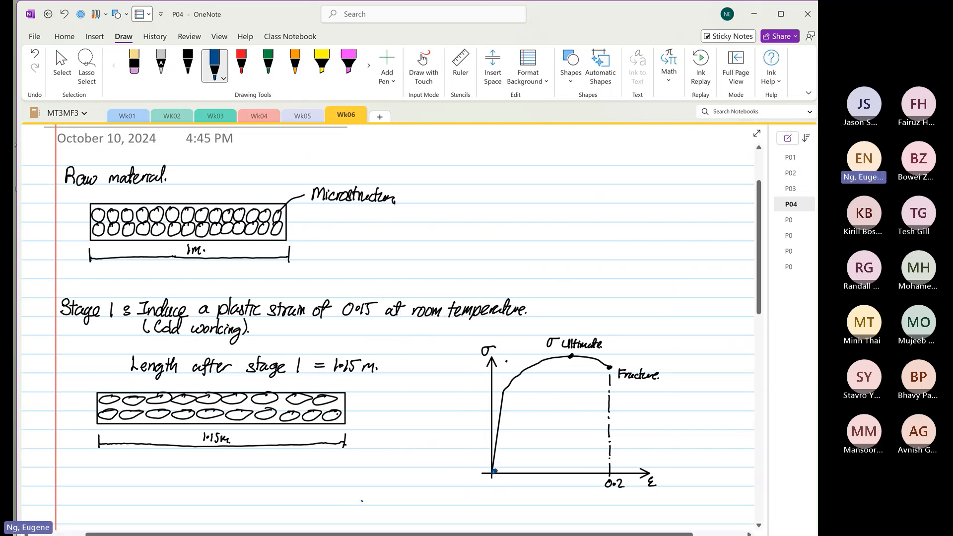
click(223, 76)
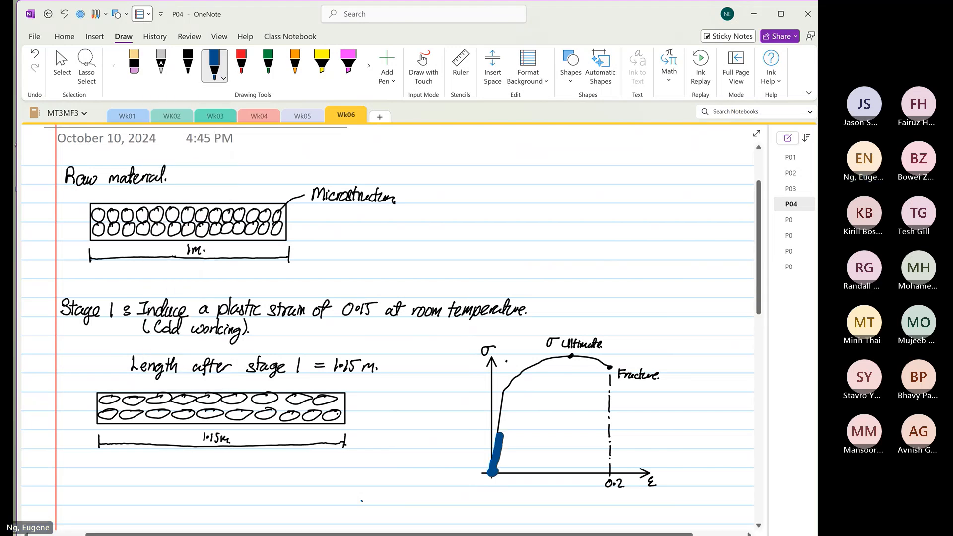
drag(495, 461, 507, 392)
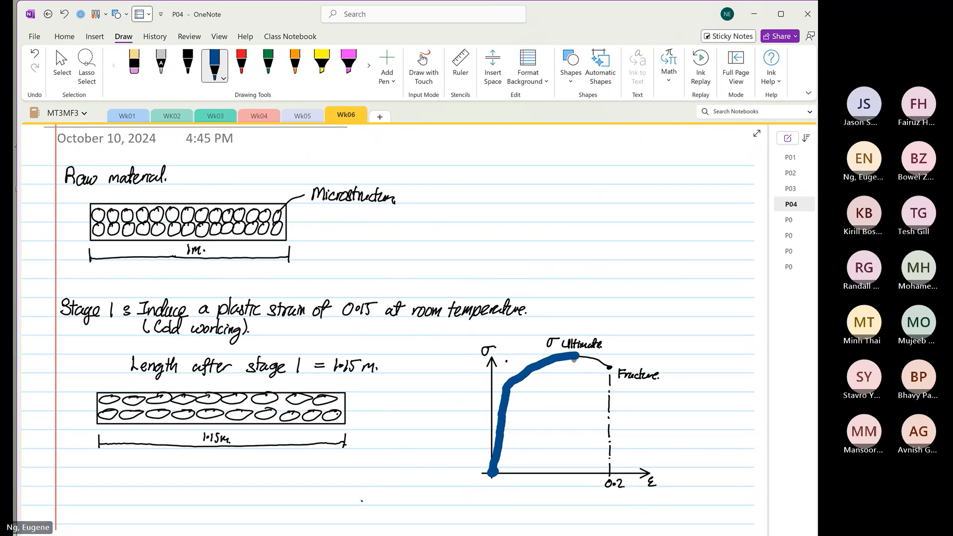
drag(575, 353, 568, 413)
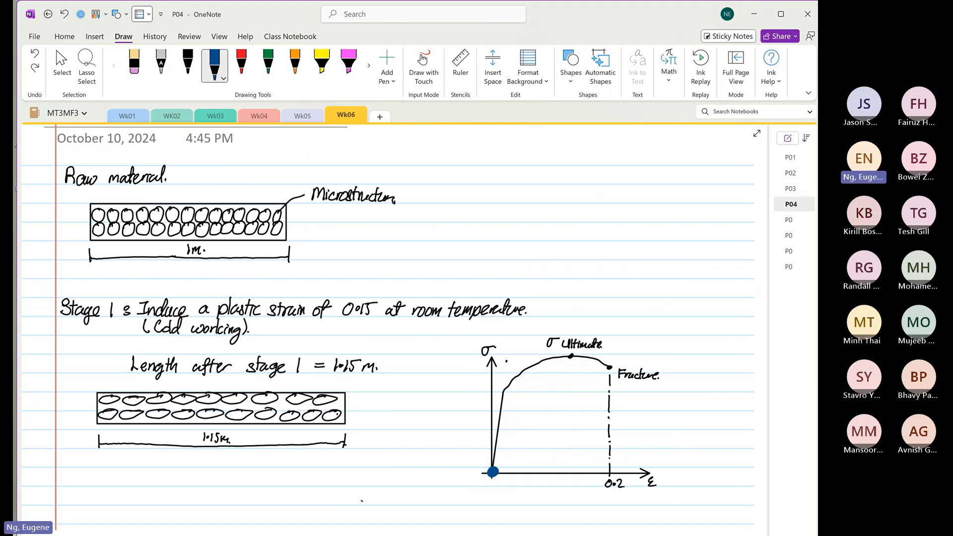
click(240, 63)
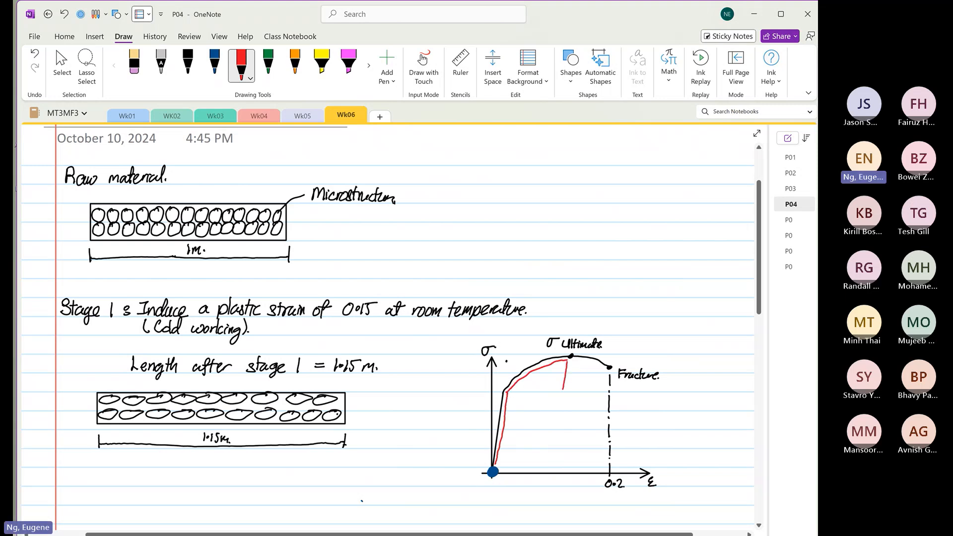
Draw a red unloading line down to the strain axis and begin its label.
drag(558, 374, 538, 461)
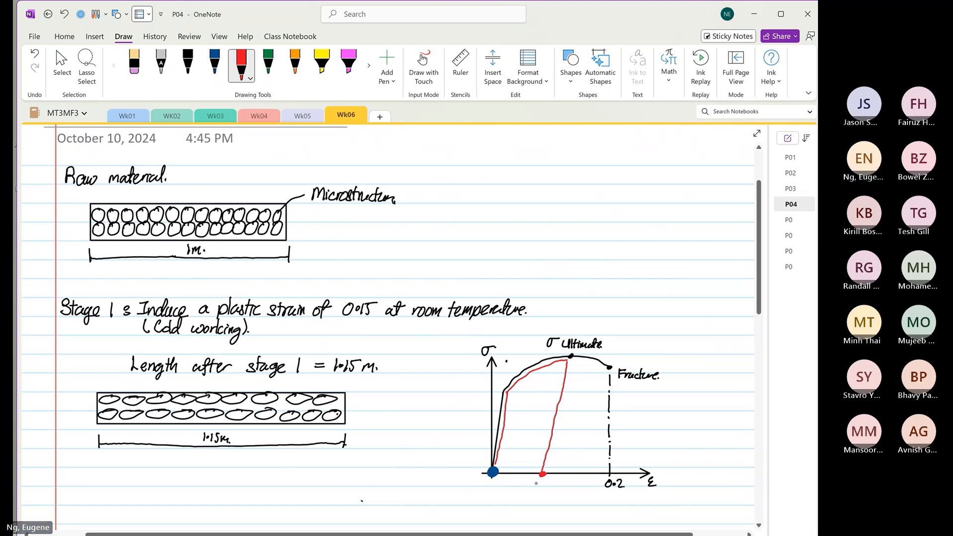
text(API)
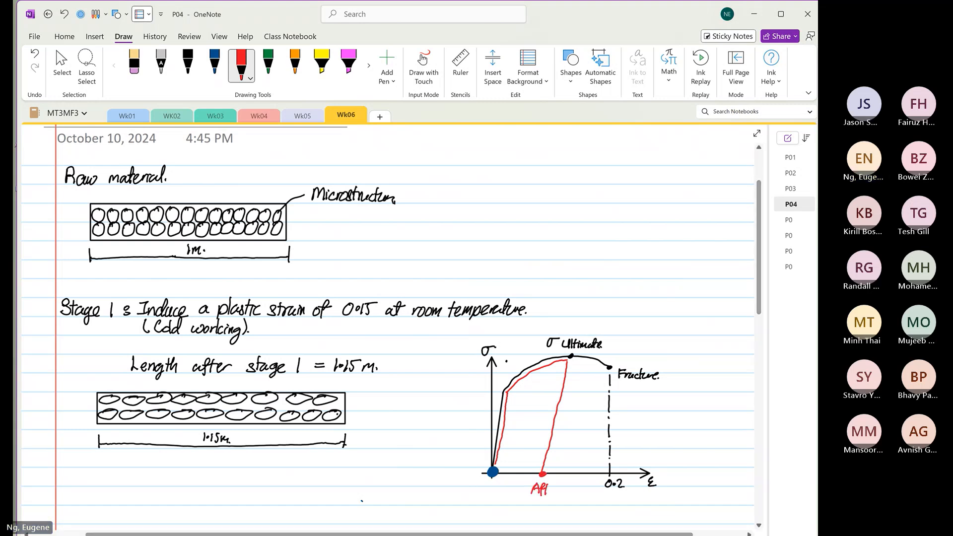
Label the red unloading point 'After Stage 1'.
text(After)
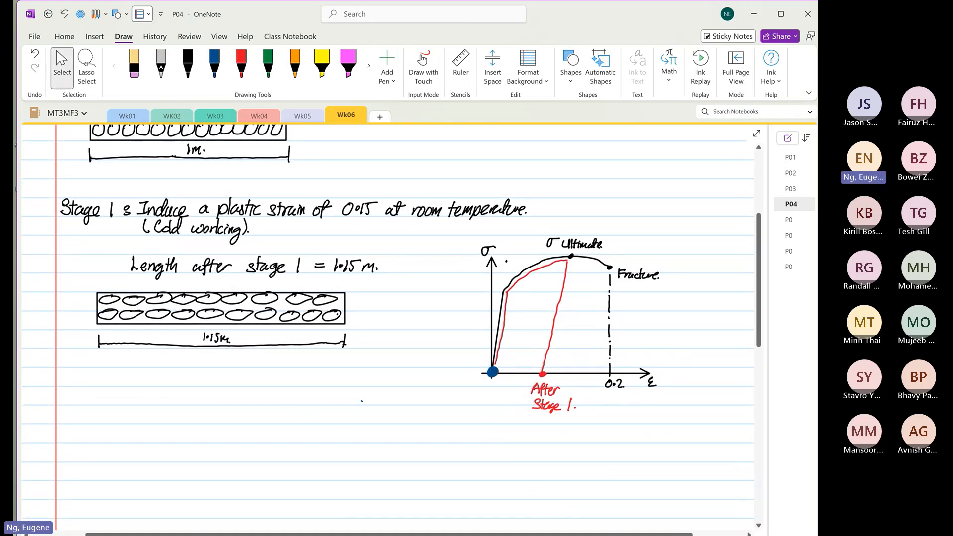
mouse_move(447, 244)
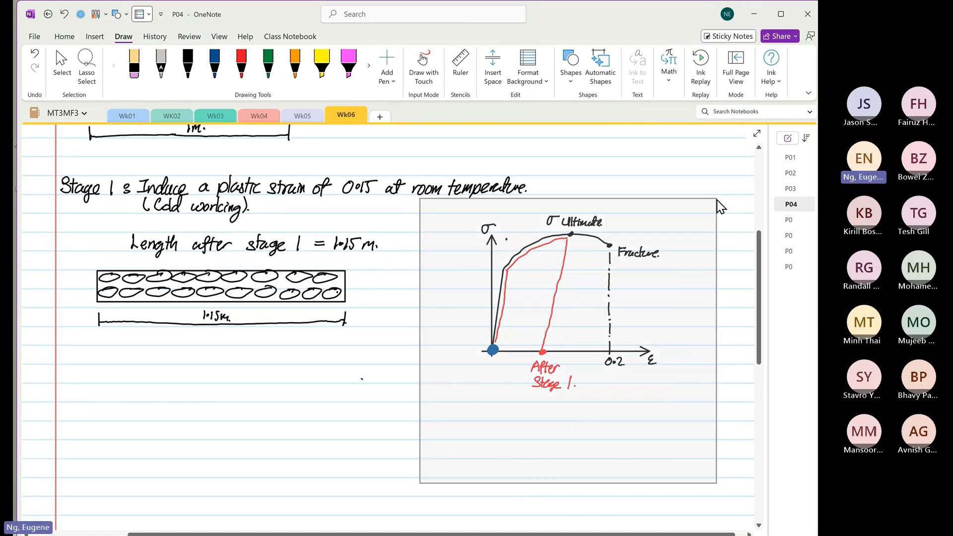
click(62, 61)
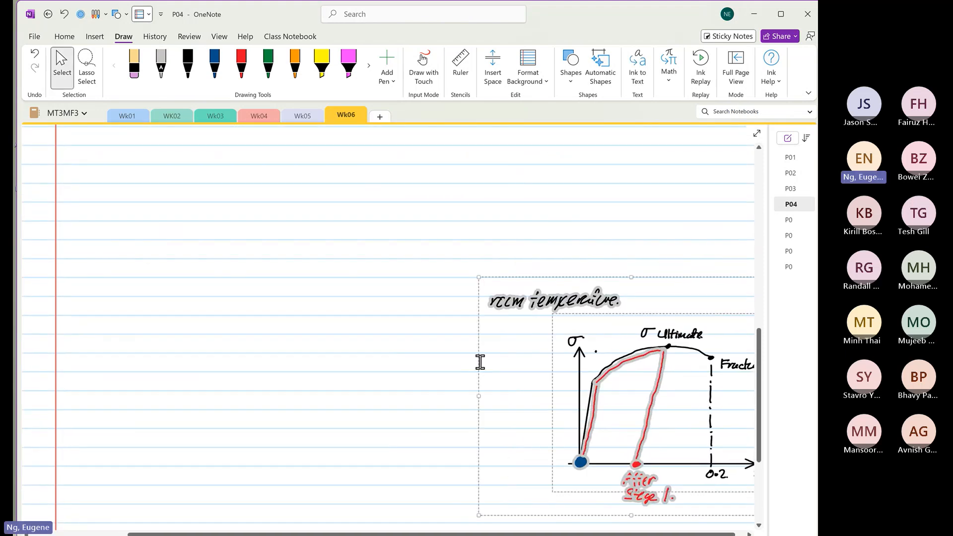
Copy the Stage 1 graph lower on the page for the orange reloading line.
drag(480, 362, 575, 377)
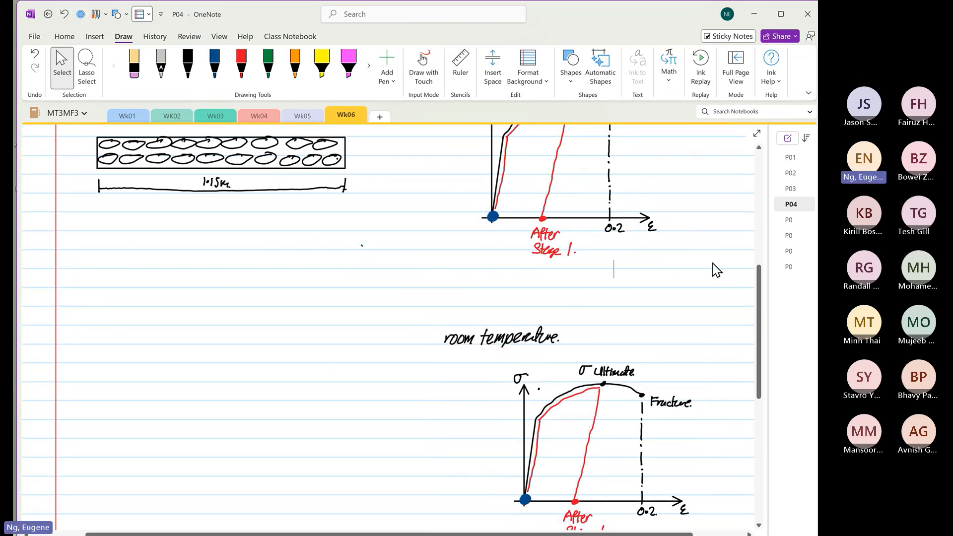
scroll(down, 3)
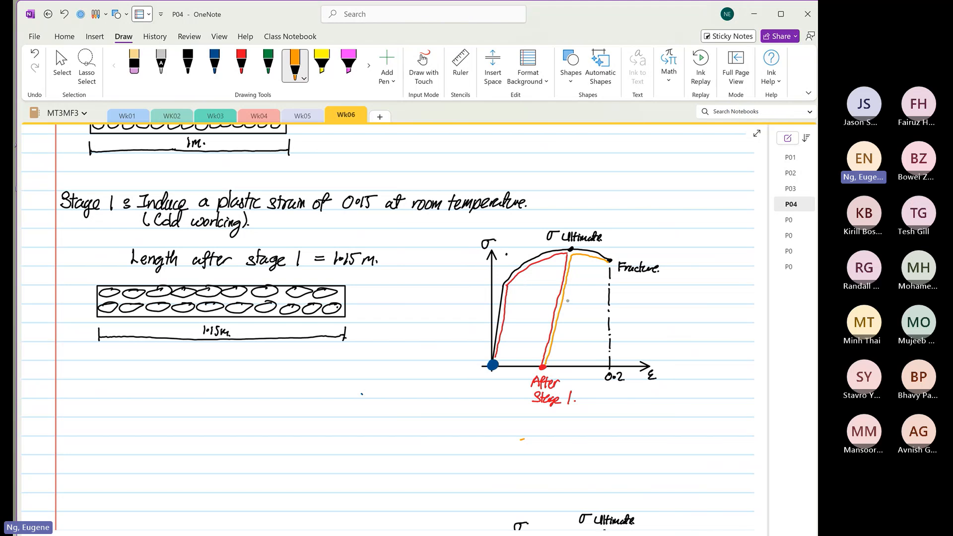
Arrow the orange reloading line and annotate it 'Loading process without annealing'.
drag(574, 298, 568, 313)
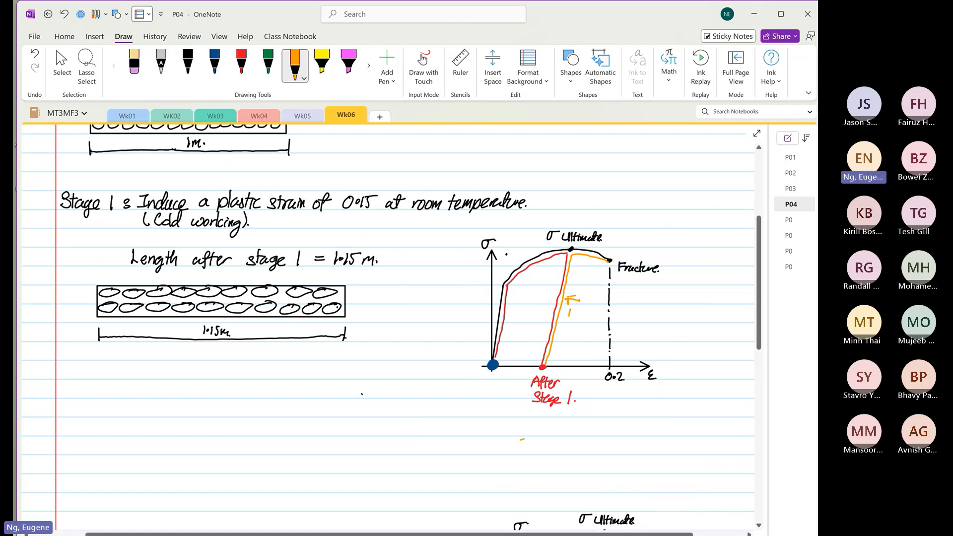
click(134, 66)
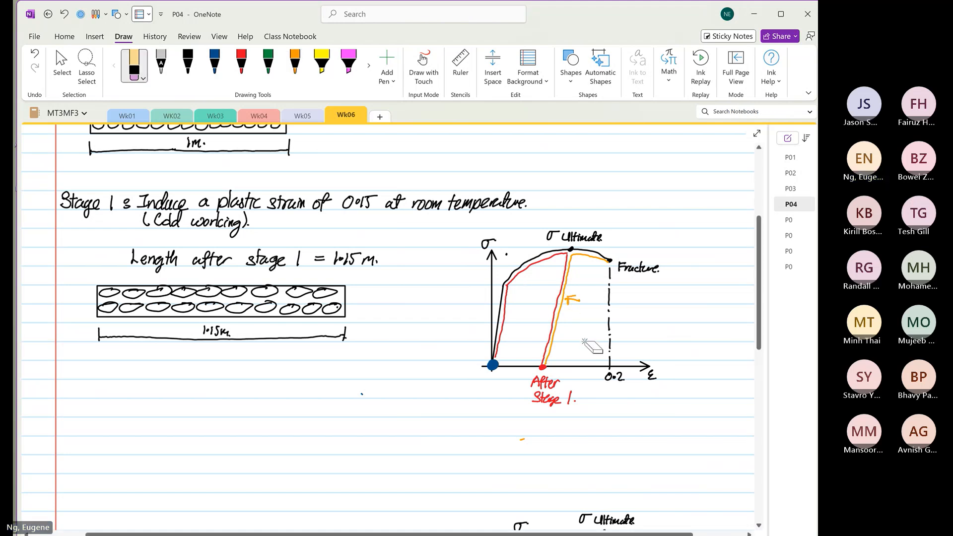
click(295, 66)
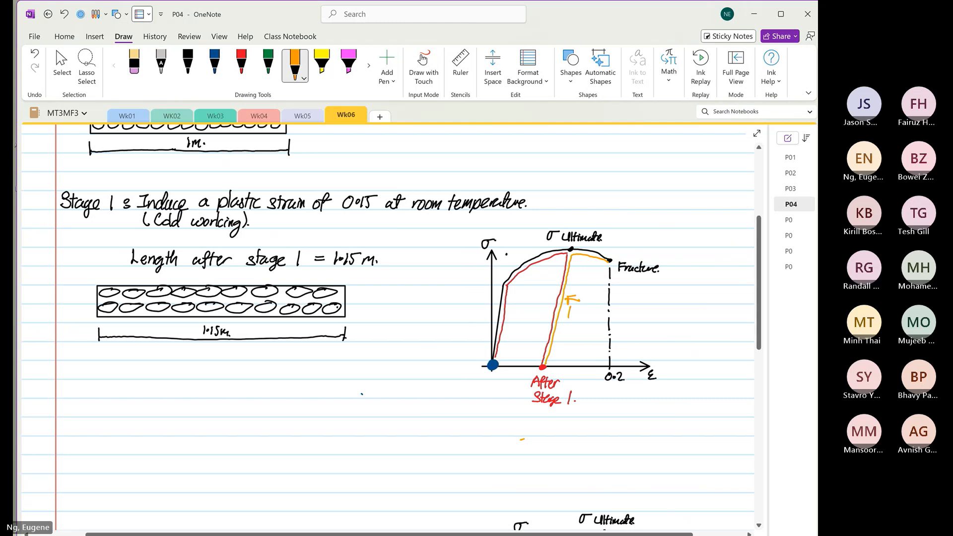
text(loading)
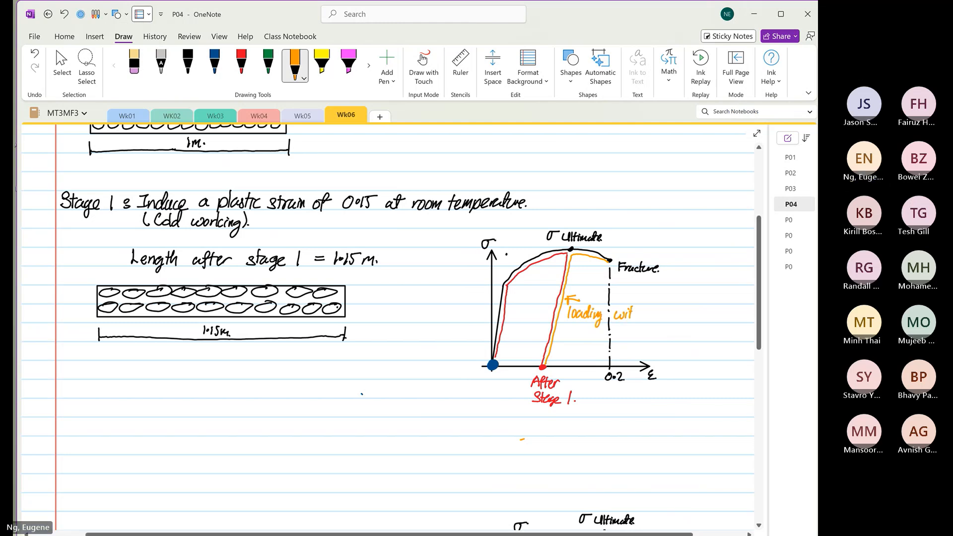
text(without)
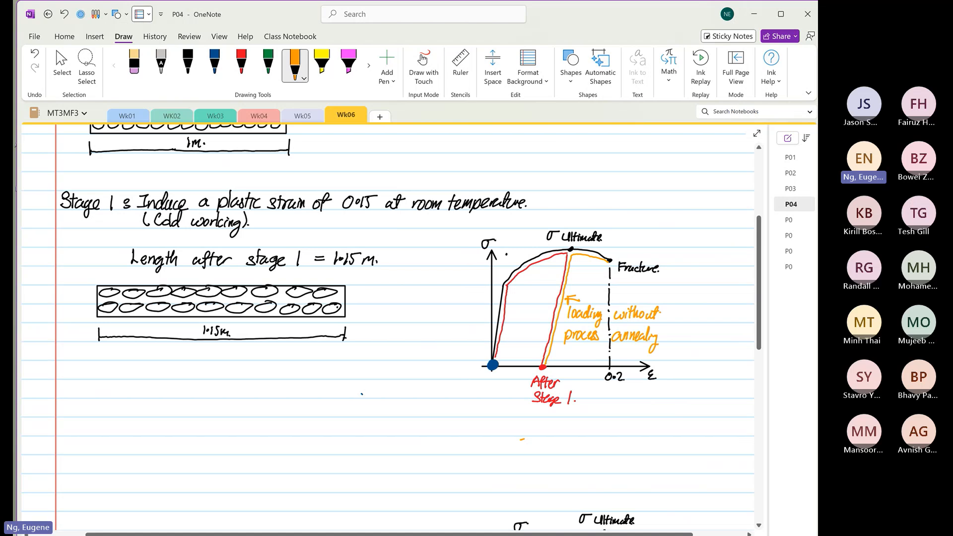
Draw an orange strain arrow and note that strain induced with process annealing is reduced.
drag(553, 355, 603, 353)
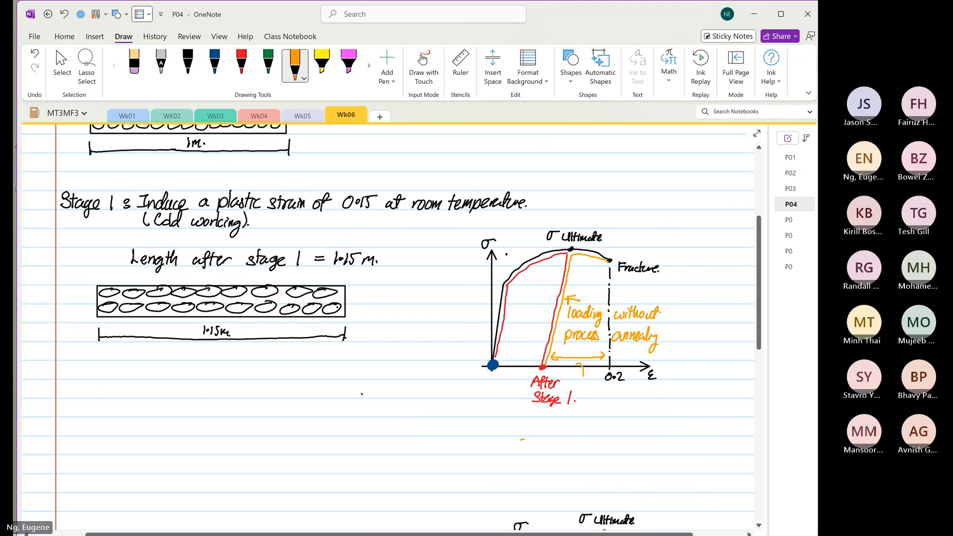
drag(583, 377, 607, 412)
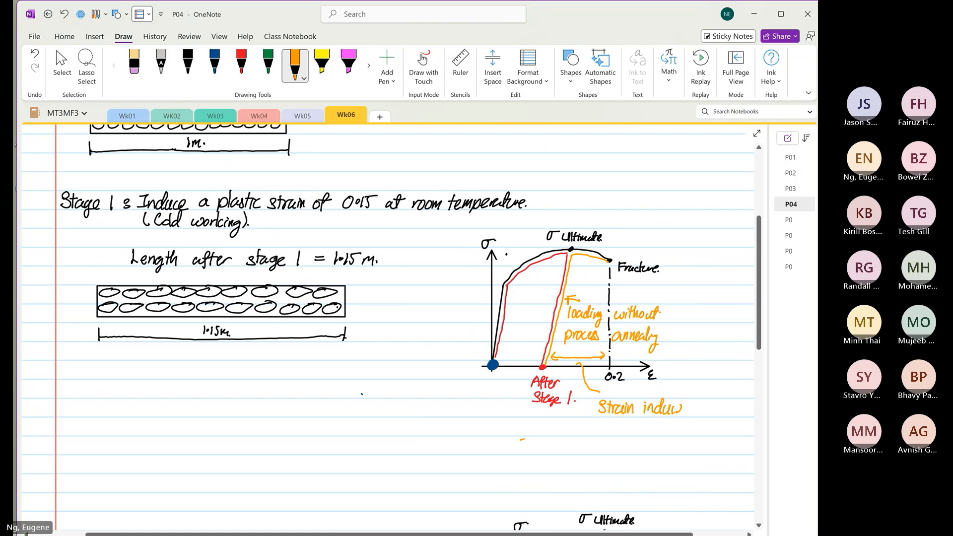
drag(598, 425, 629, 426)
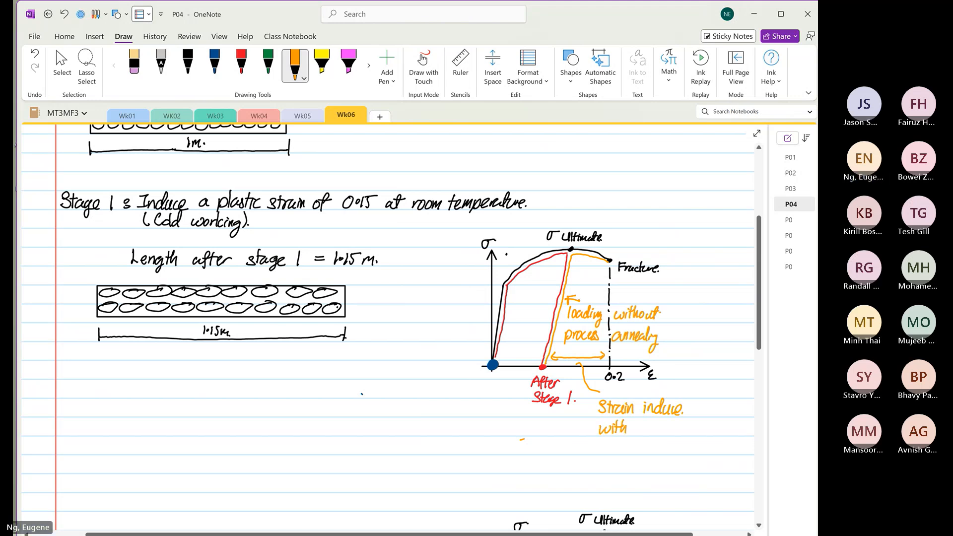
text(prou)
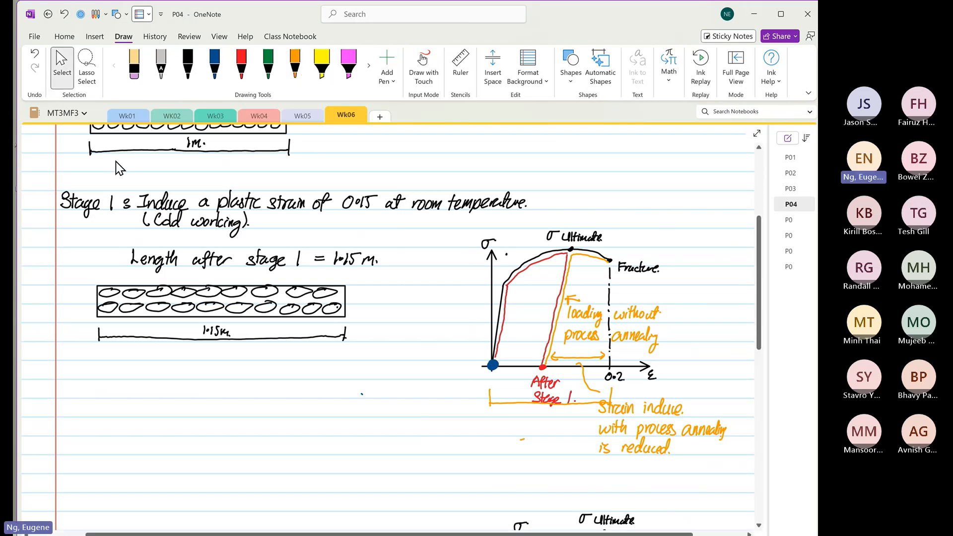
Handwrite the heading 'Stage 2. Process Annealing' below the graph.
scroll(down, 3)
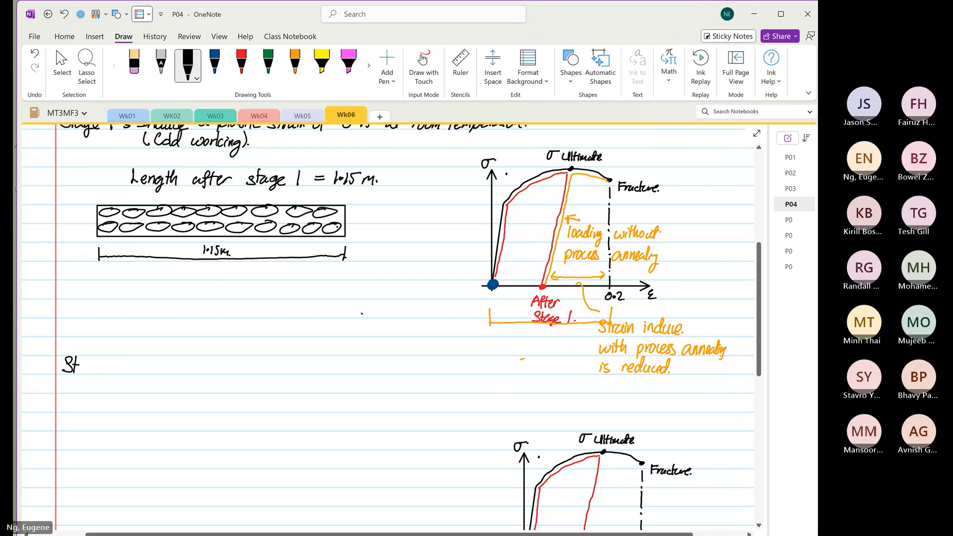
text(Stage 2.)
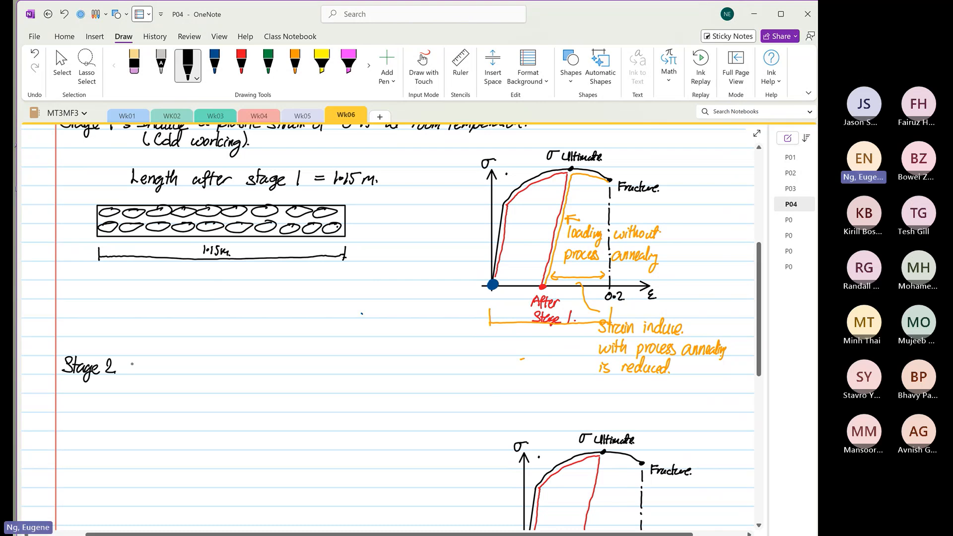
text(Process Annealing.)
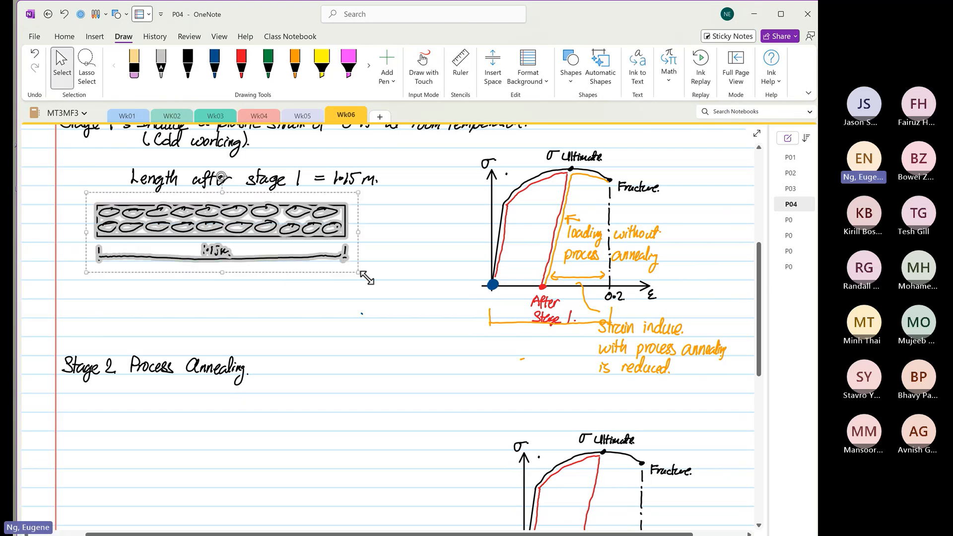
Erase the grains from the pasted 1.15 m bar under Stage 2, leaving an empty outline.
scroll(down, 3)
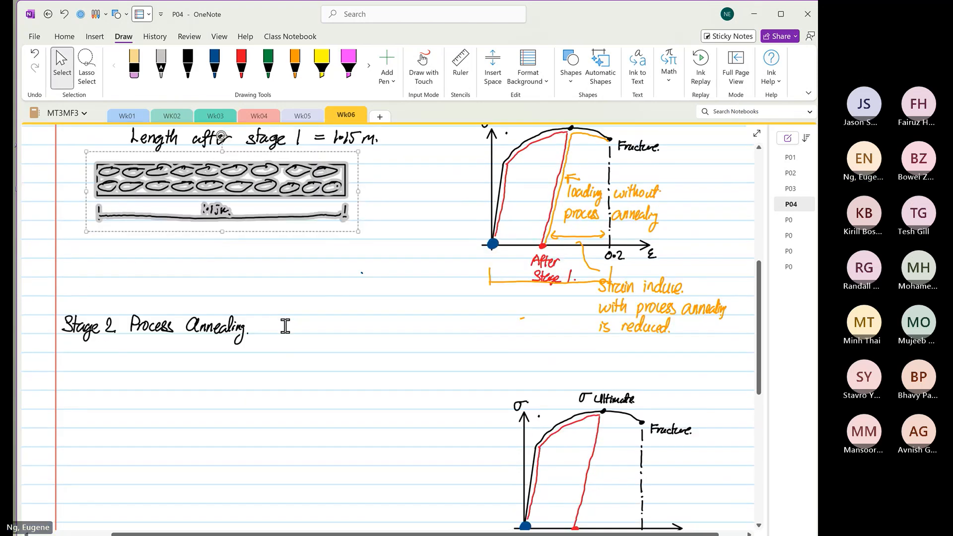
scroll(down, 3)
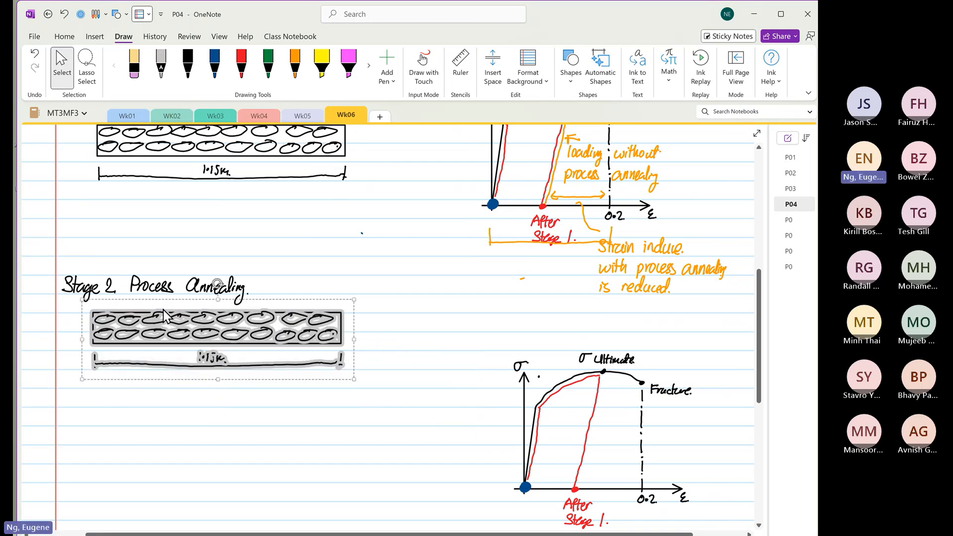
click(425, 281)
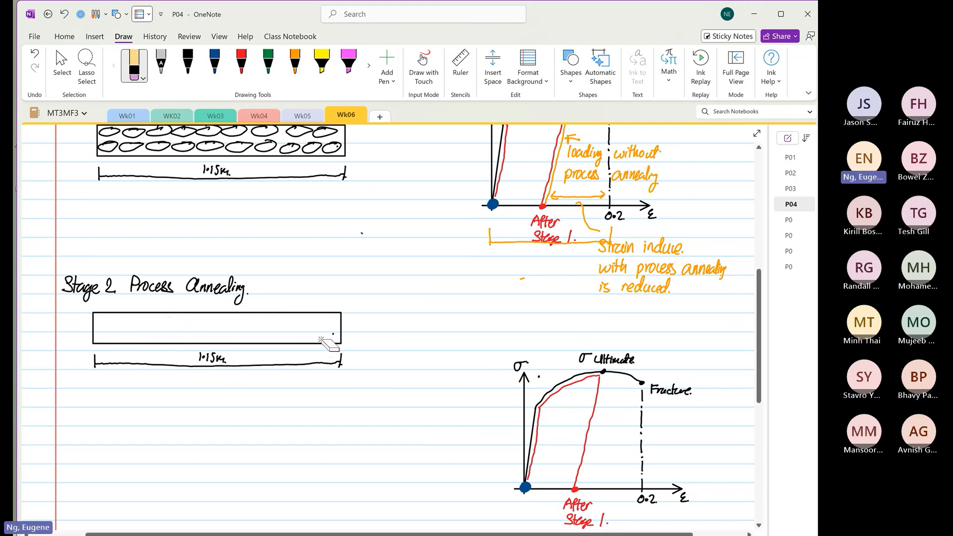
click(61, 66)
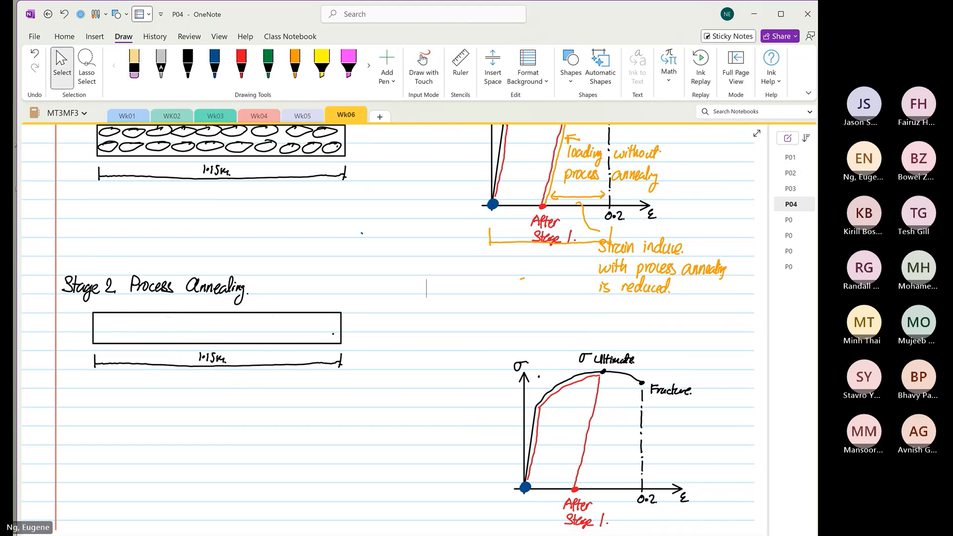
Draw rows of small rounded equiaxed grains in black ink along the whole Stage 2 bar.
click(188, 63)
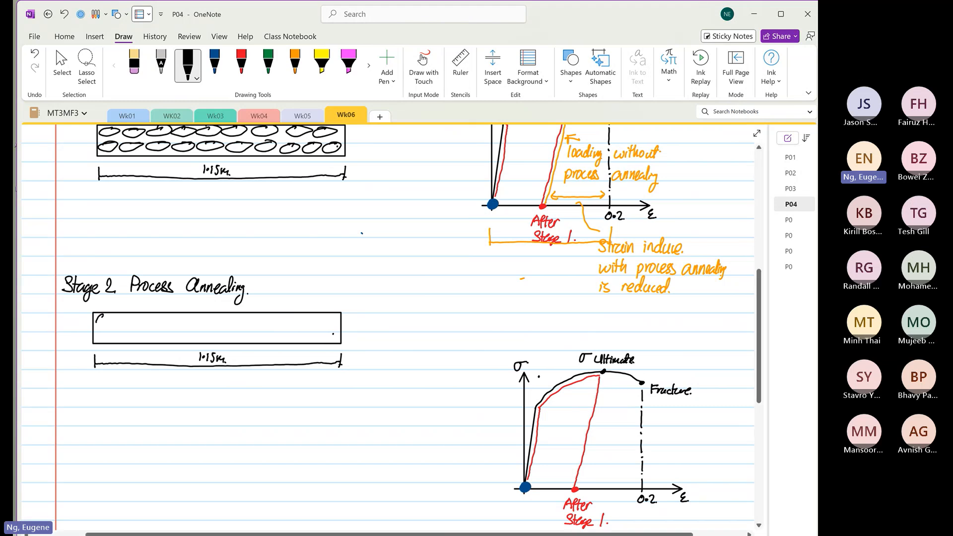
drag(97, 319, 121, 335)
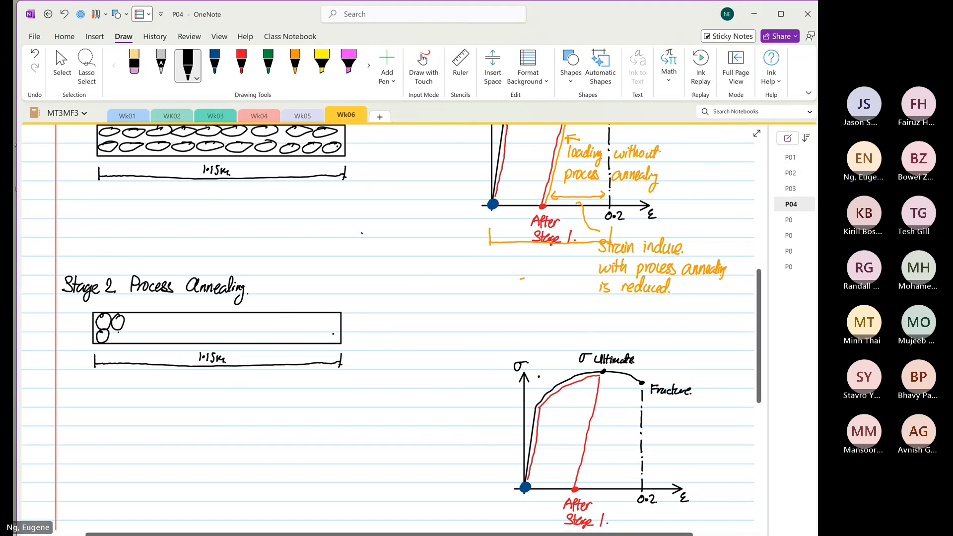
drag(118, 322, 149, 338)
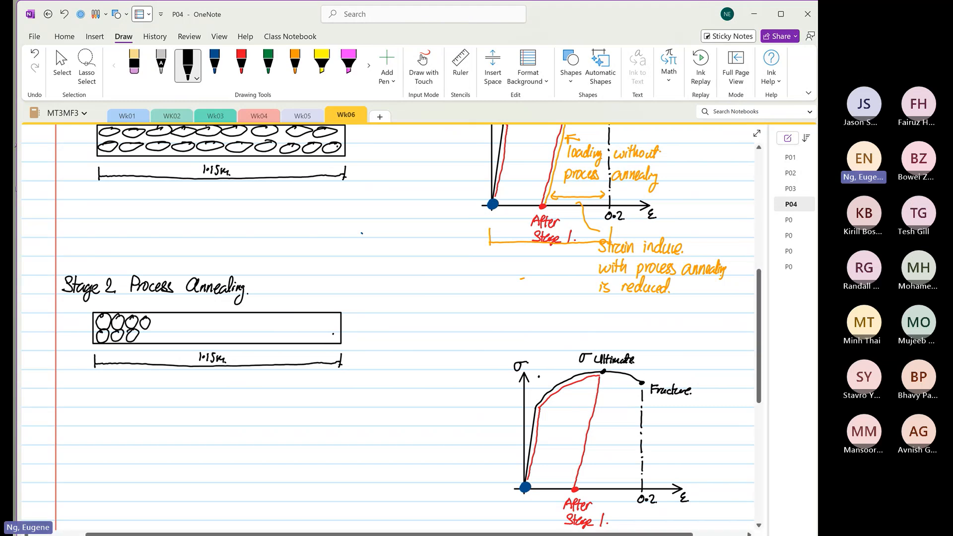
drag(155, 318, 173, 329)
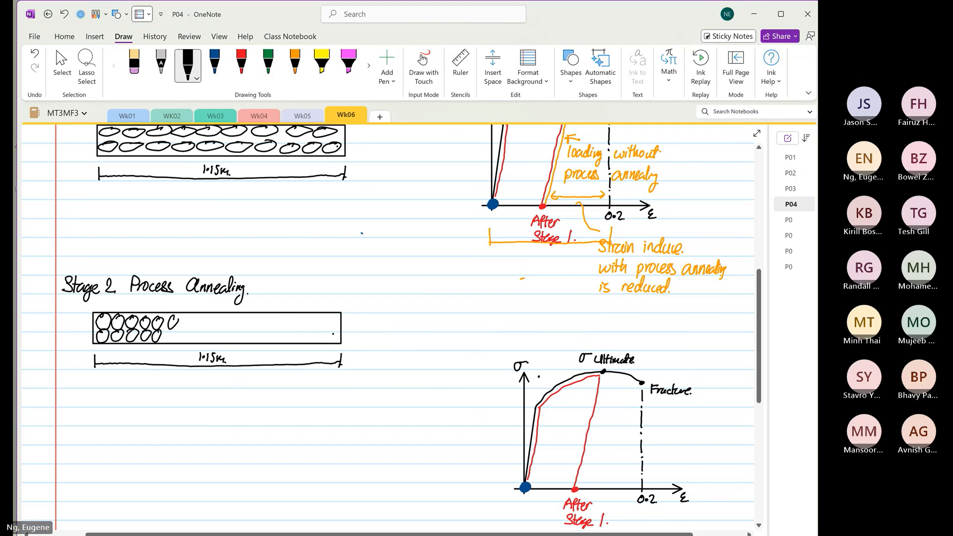
drag(177, 319, 204, 326)
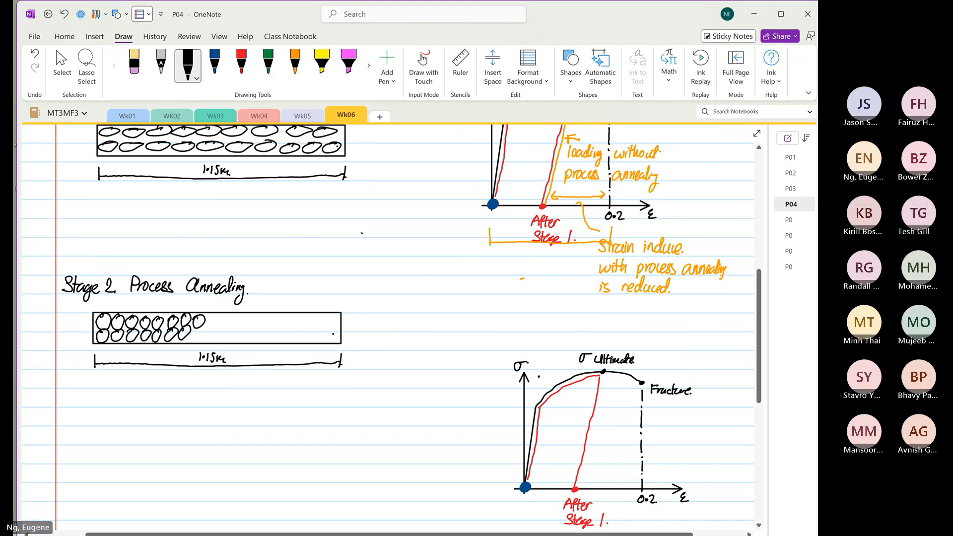
drag(195, 321, 228, 322)
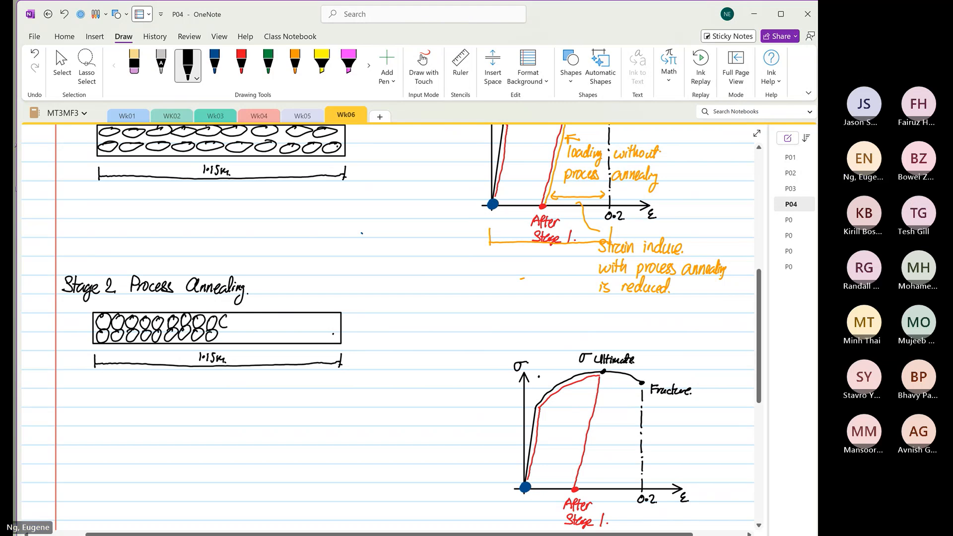
drag(225, 325, 255, 325)
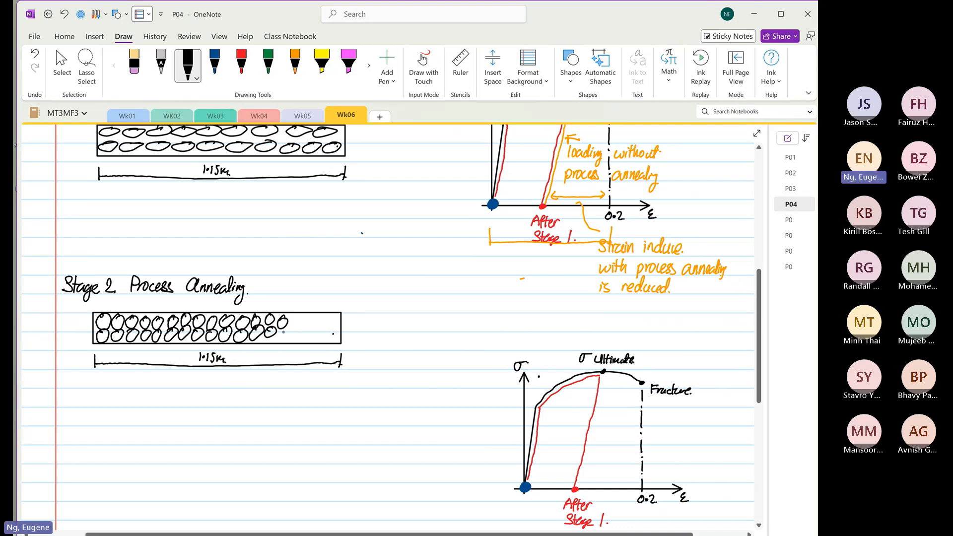
drag(267, 328, 313, 325)
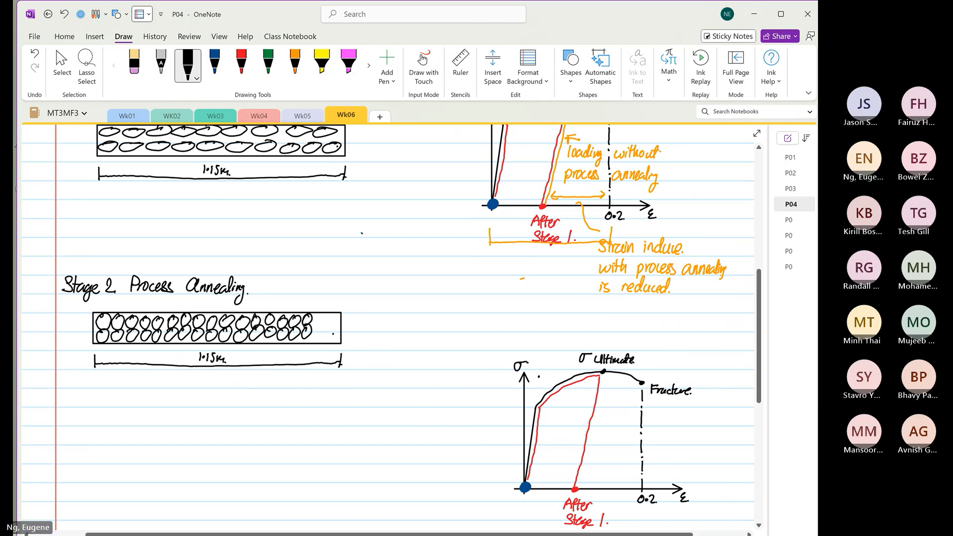
drag(315, 328, 334, 329)
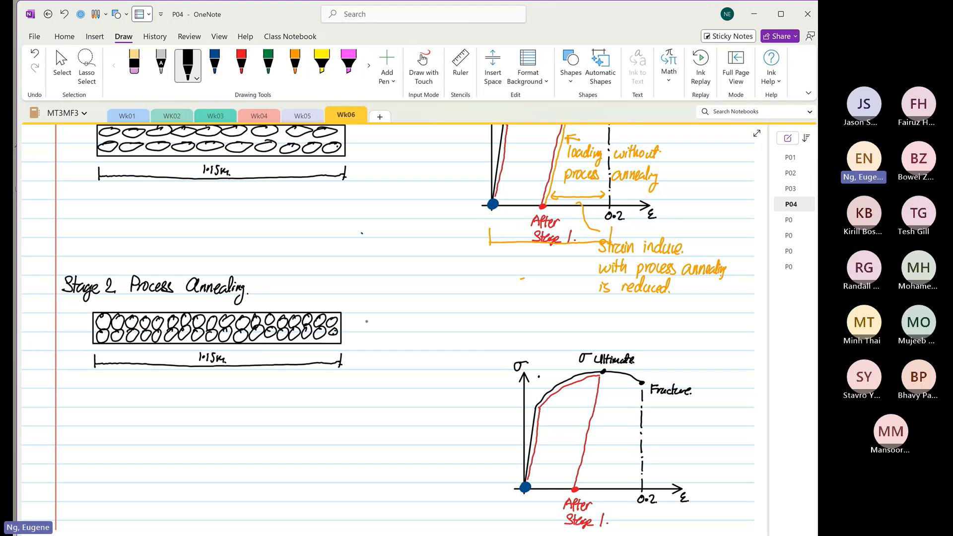
Handwrite 'Microstructure is back to it.' in black to the right of the Stage 2 bar.
text(Mier)
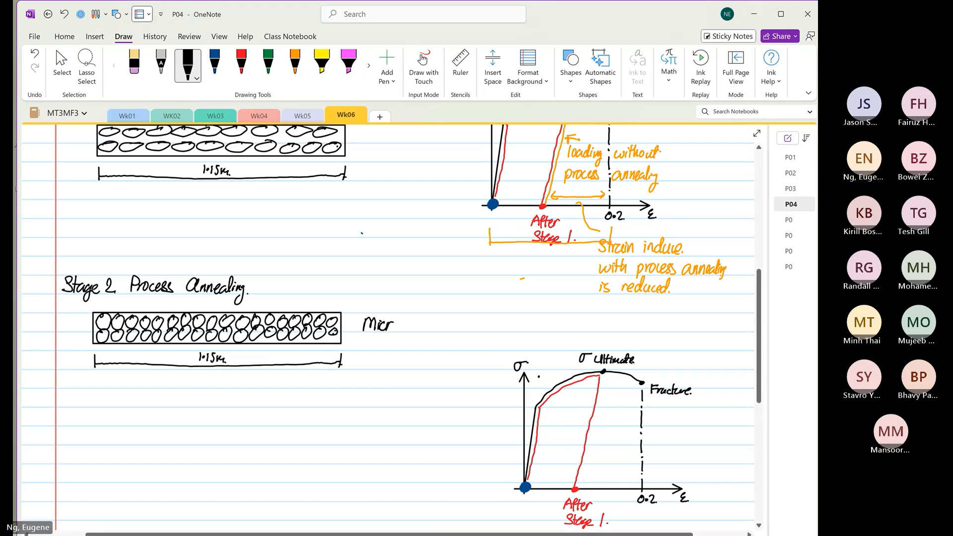
text(Microstructure is)
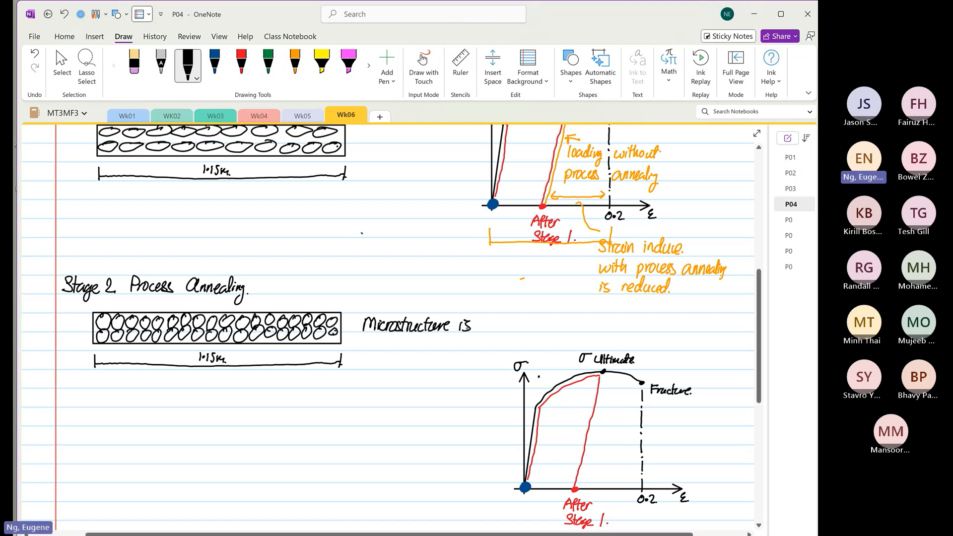
text(bide)
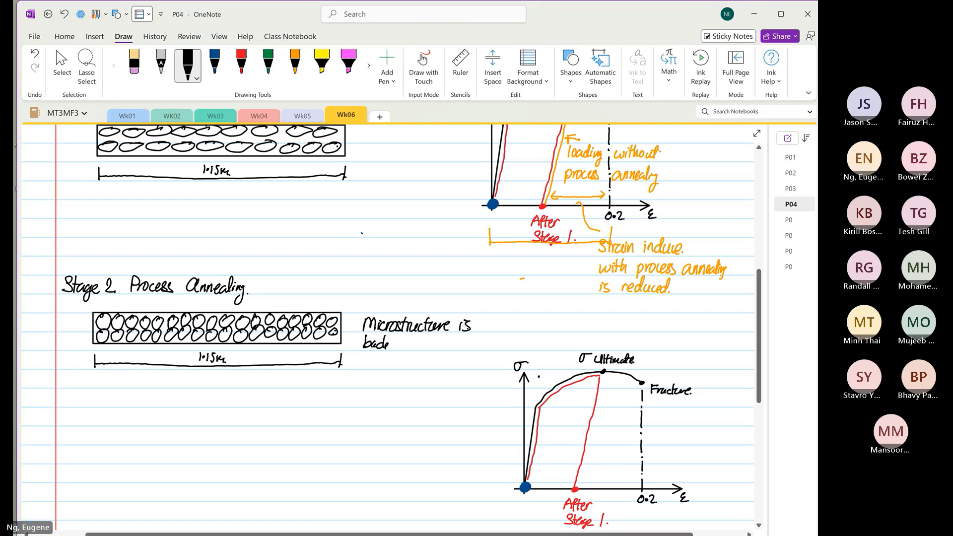
text(to it.)
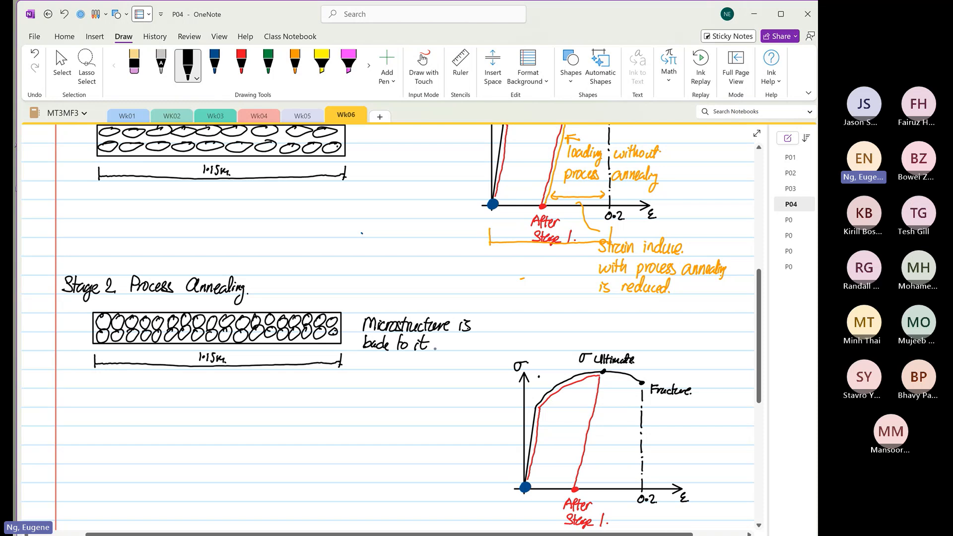